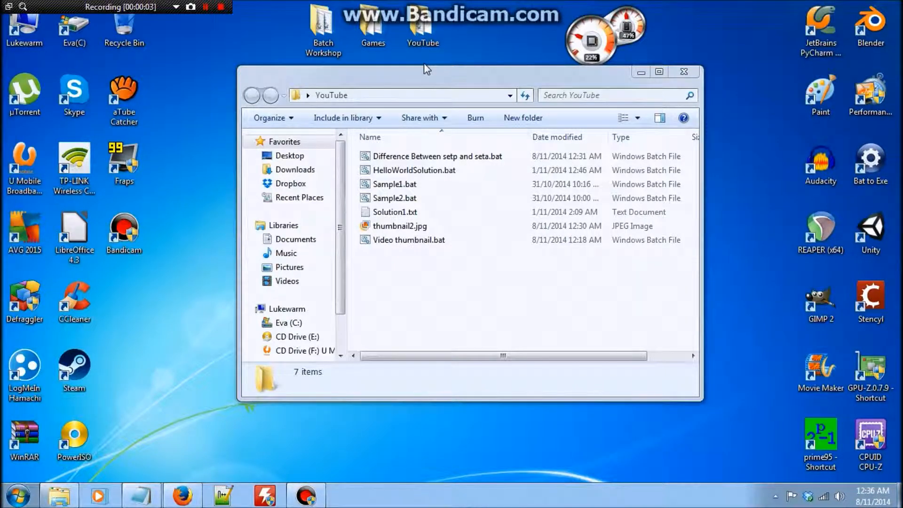
mouse_move(403, 87)
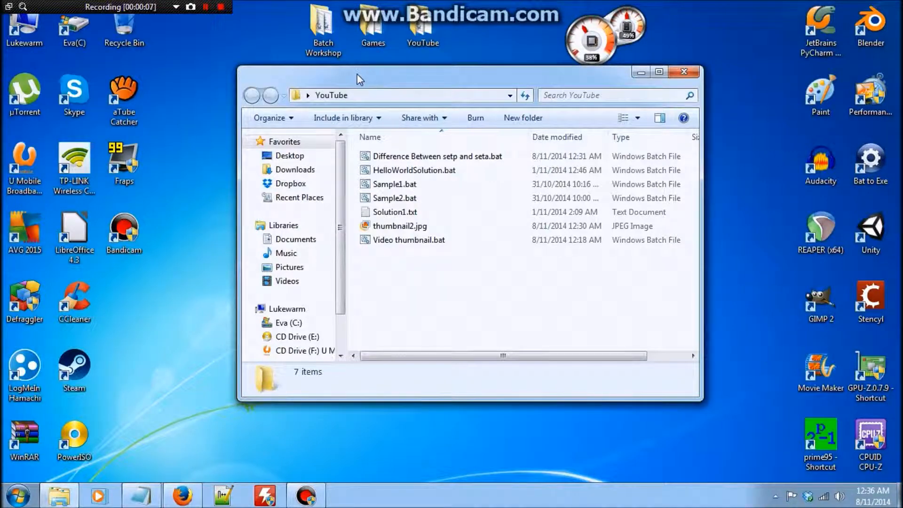
mouse_move(369, 86)
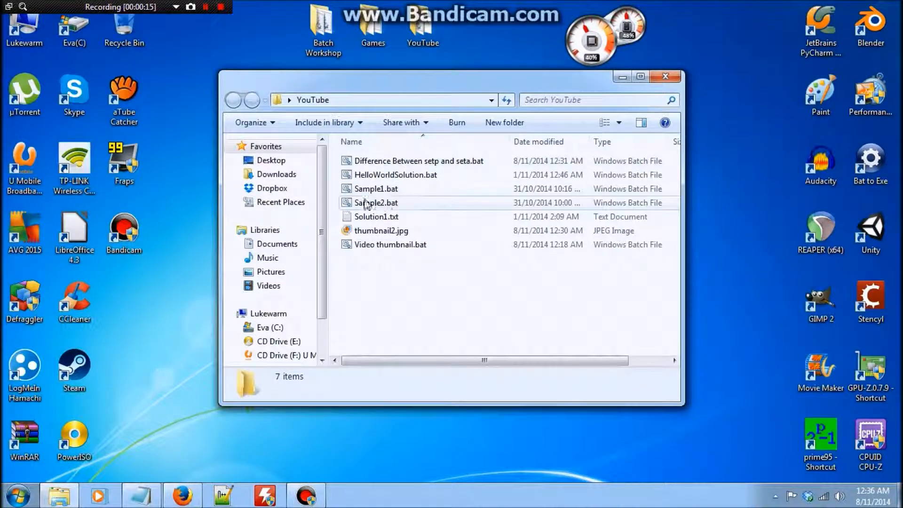
mouse_move(375, 175)
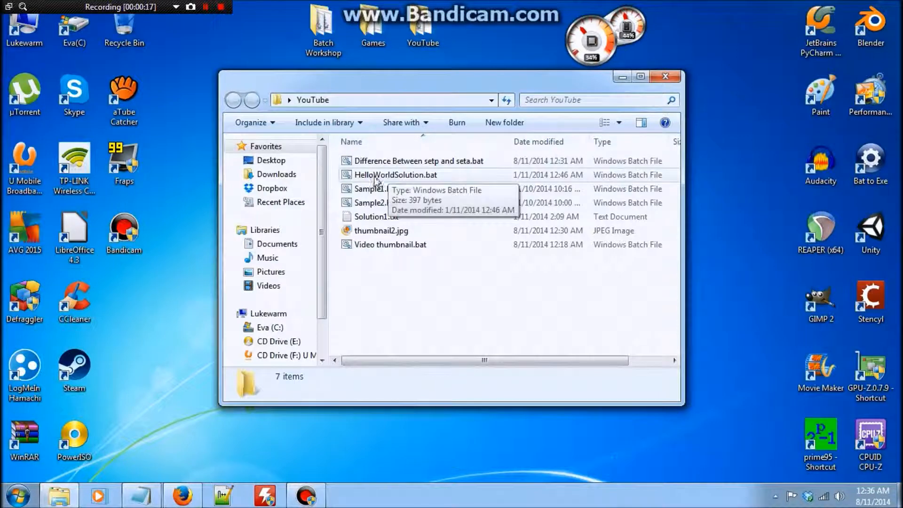
mouse_move(348, 179)
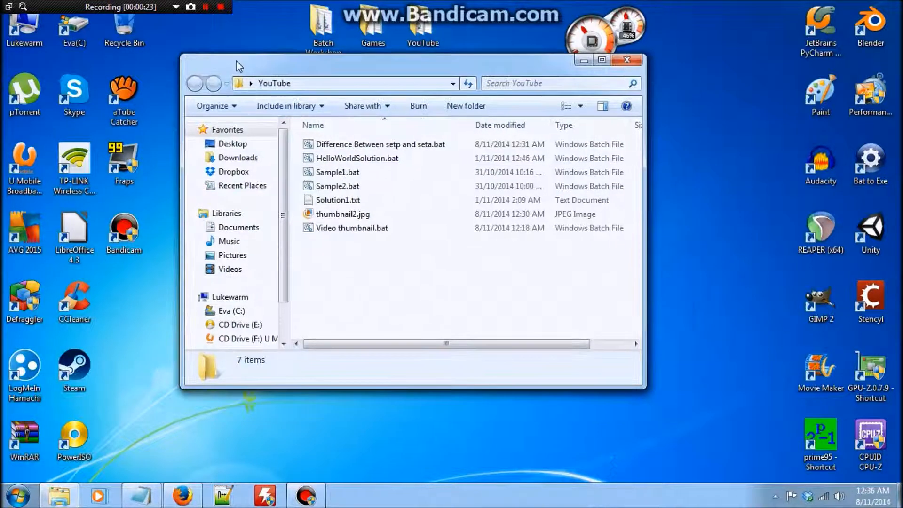
mouse_move(357, 158)
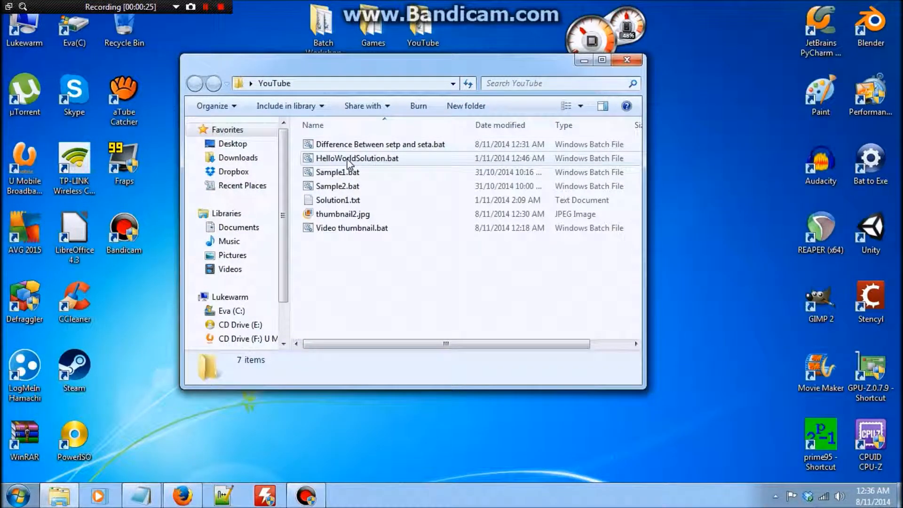
Run HelloWorldSolution.bat from Explorer to show its HelloWorld! greeting in Command Prompt
double_click(357, 158)
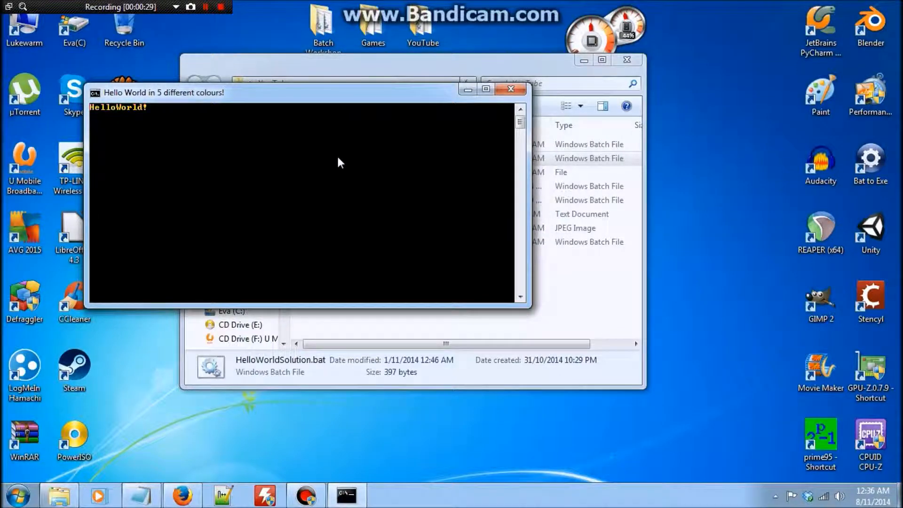
click(510, 88)
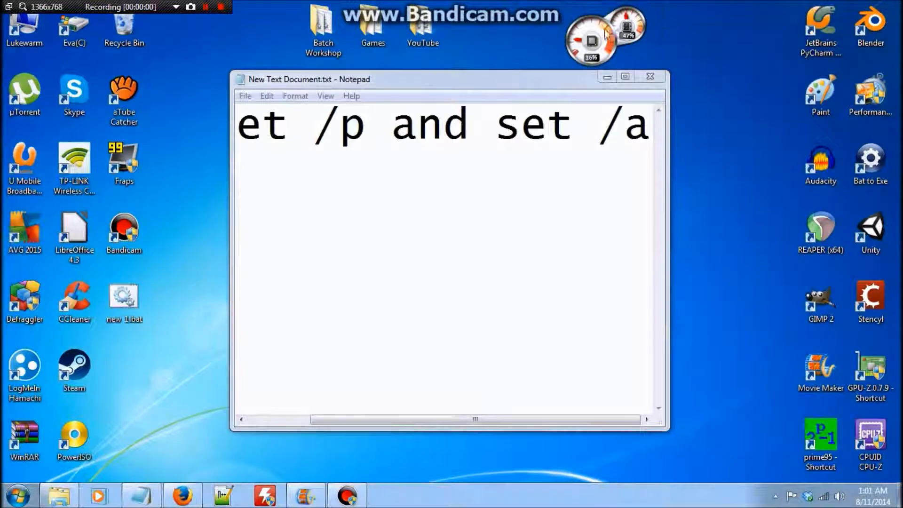
mouse_move(626, 76)
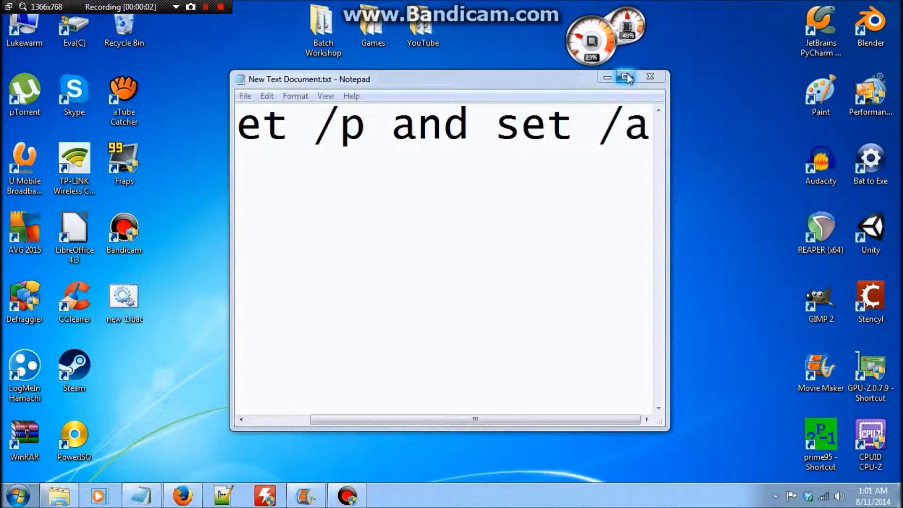
Leave the set /p and set /a title note and bring up the empty Sample2.bat in Notepad++
click(626, 76)
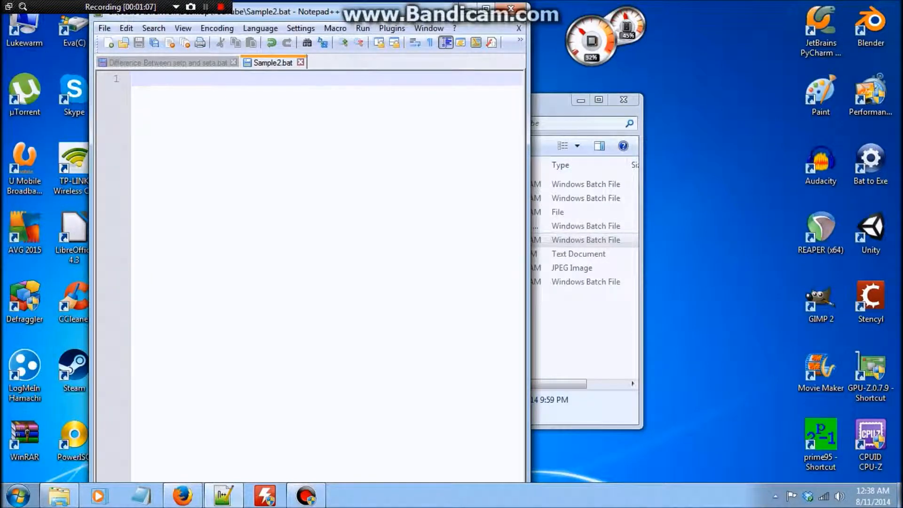
text(@ECH)
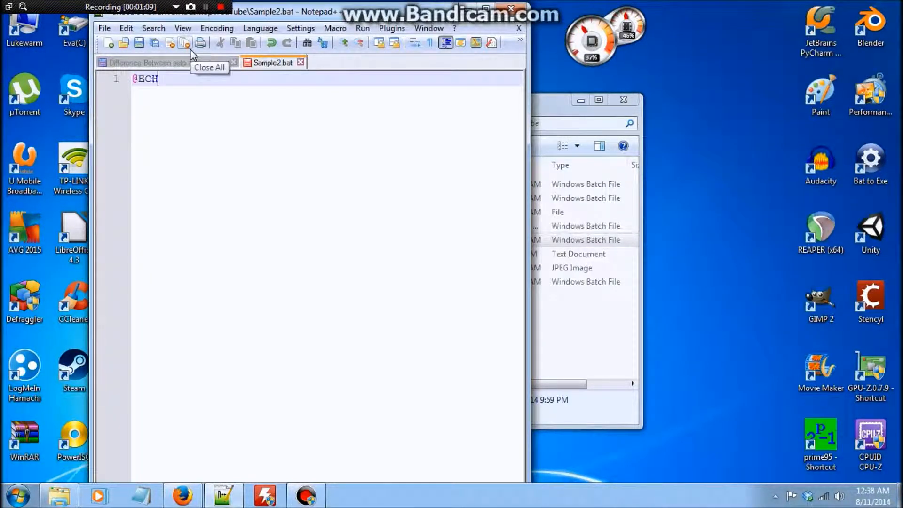
text(O OFF)
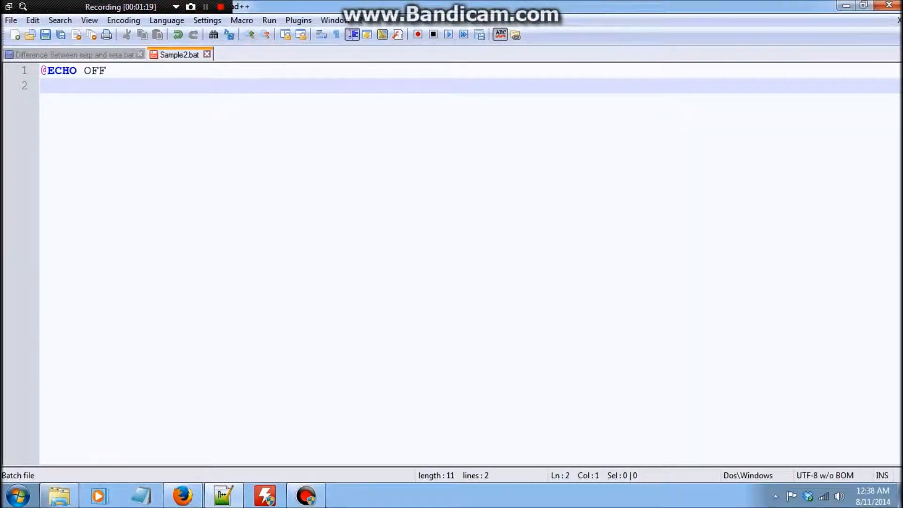
text(set /[)
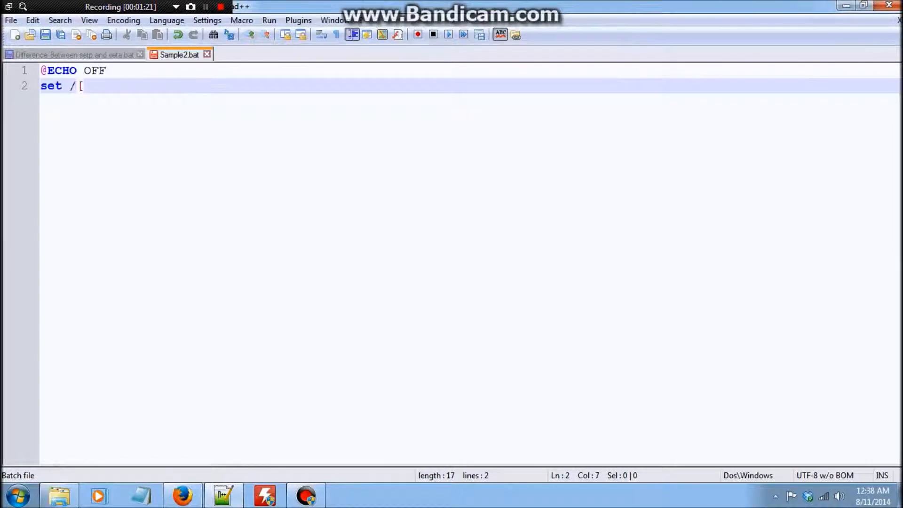
text(p)
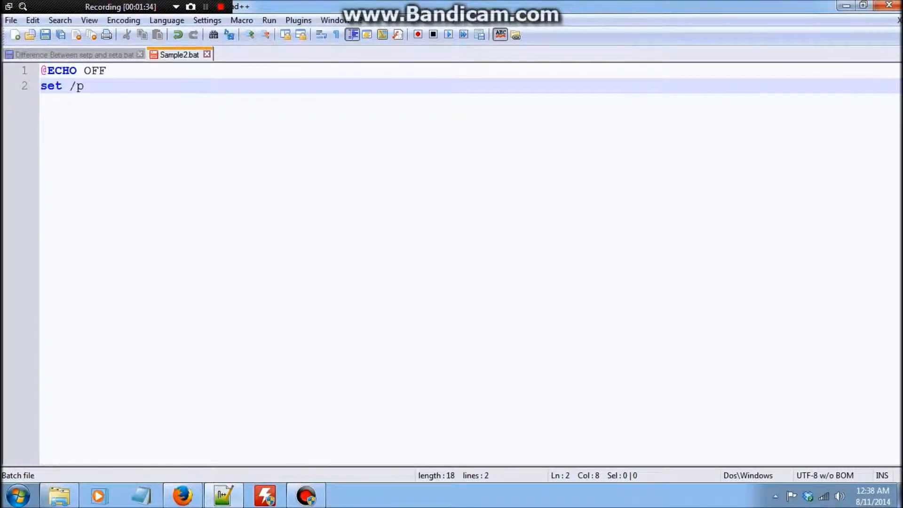
key(Backspace)
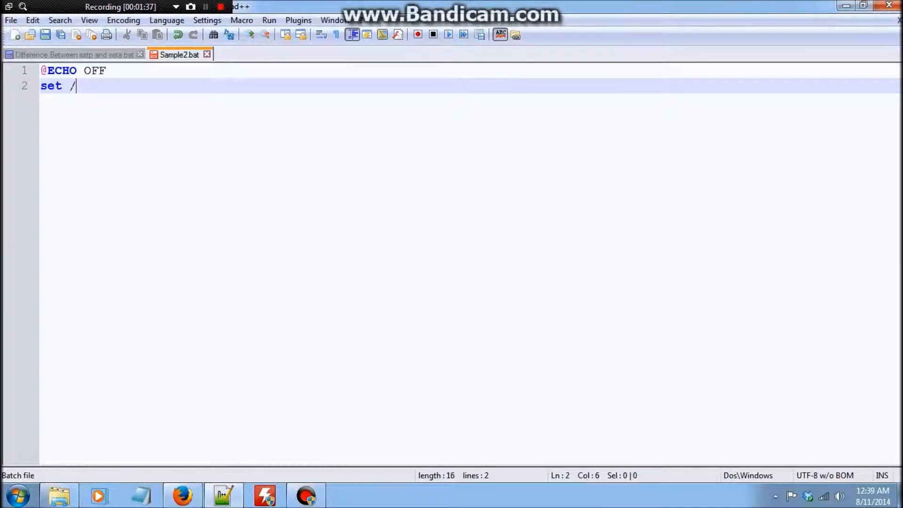
text(p)
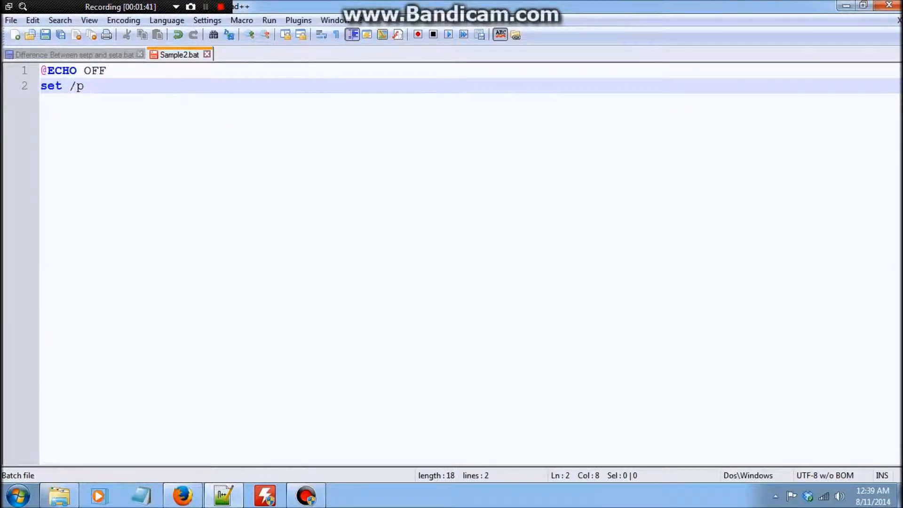
text(name)
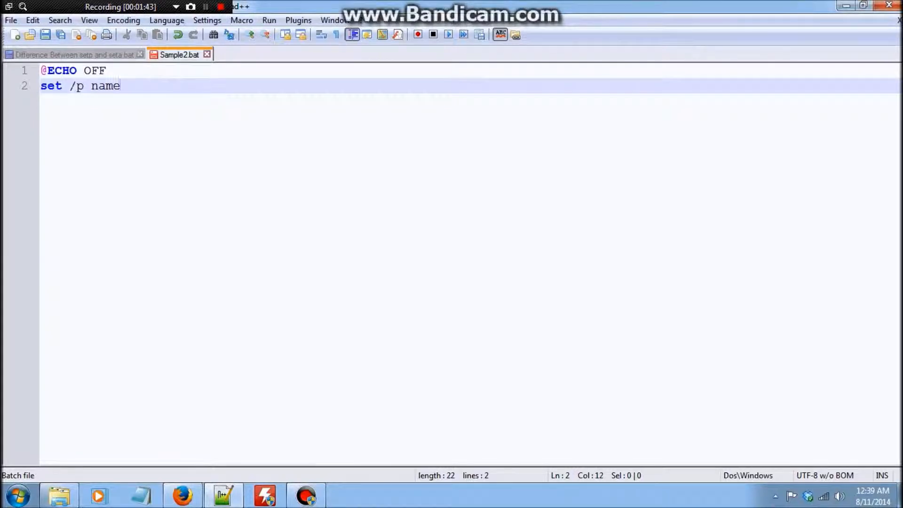
text(=)
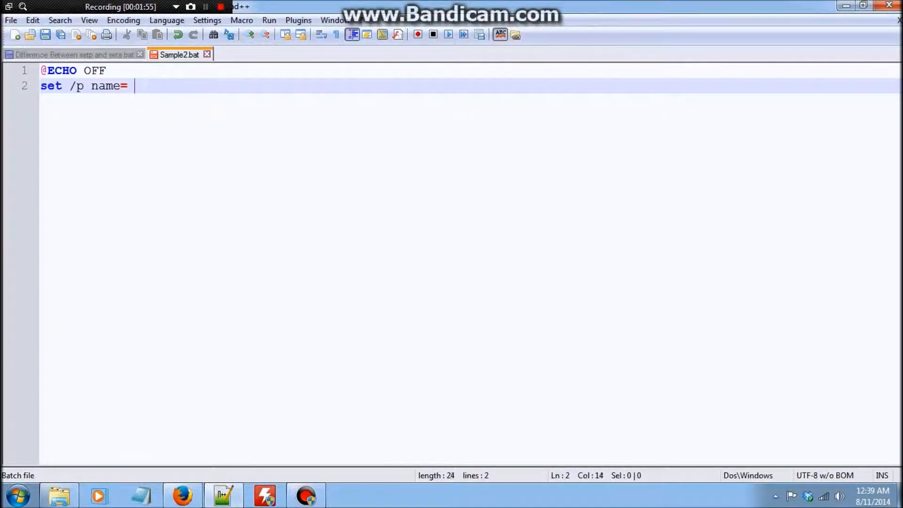
text(What)
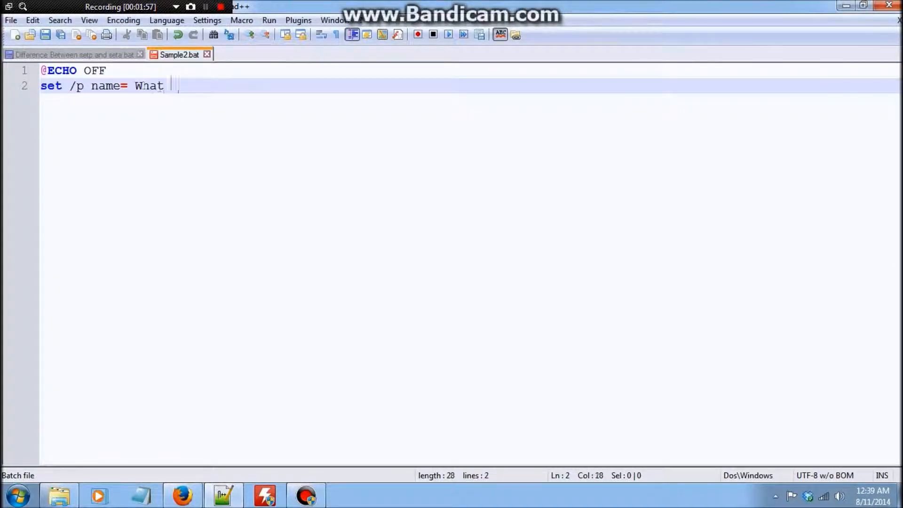
text(is your name?)
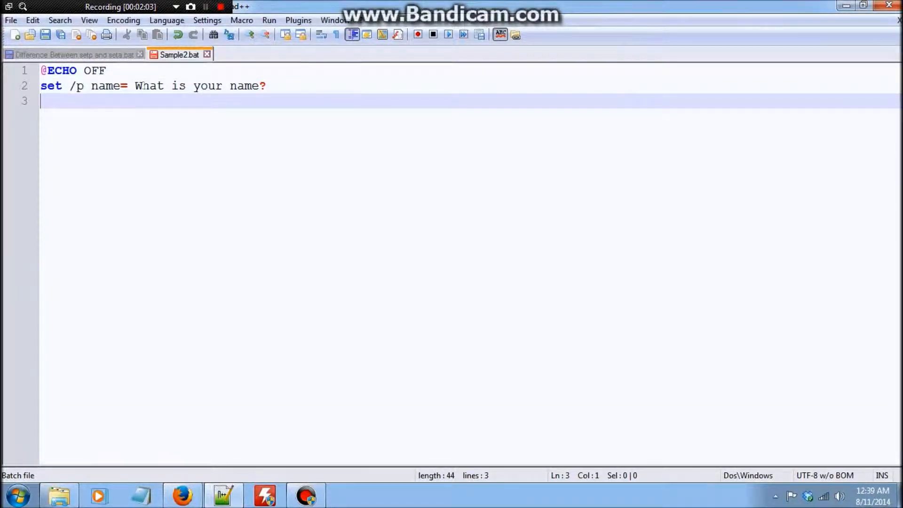
Add ECHO %name% and pause as lines three and four of Sample2.bat
text(ECHO)
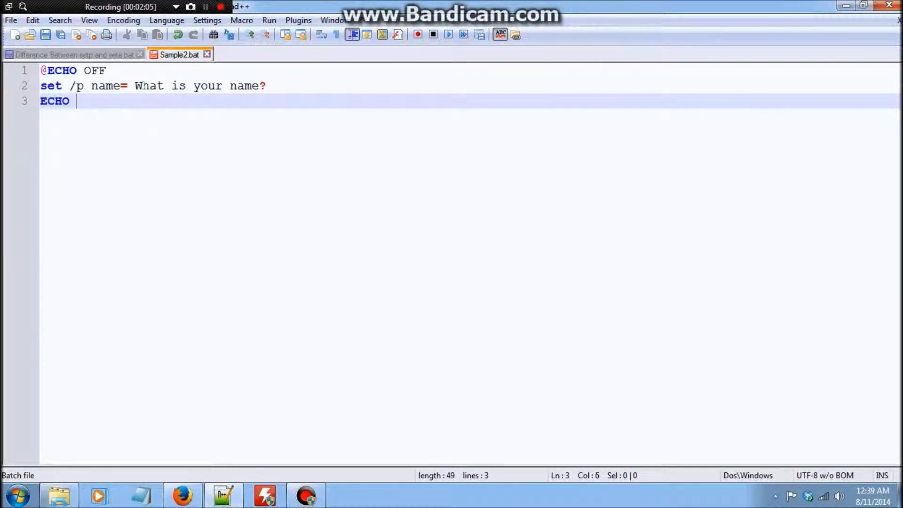
text(%name%)
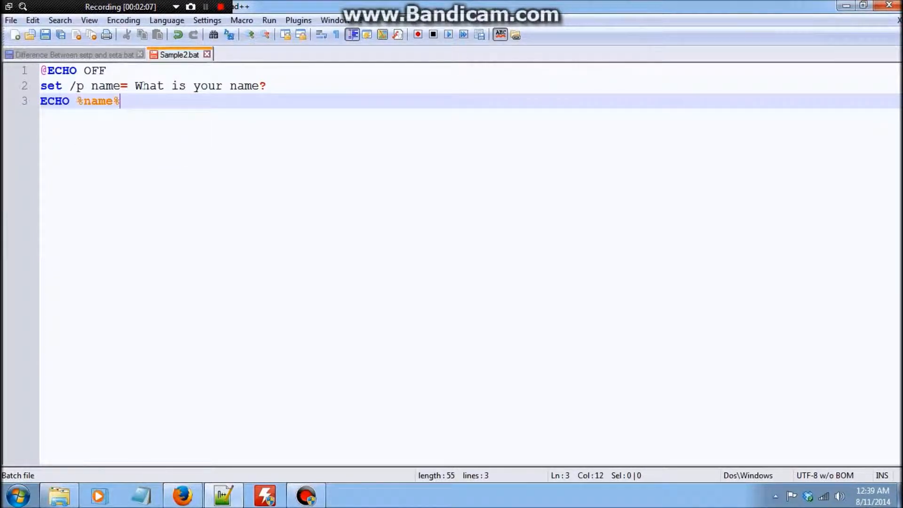
text(p)
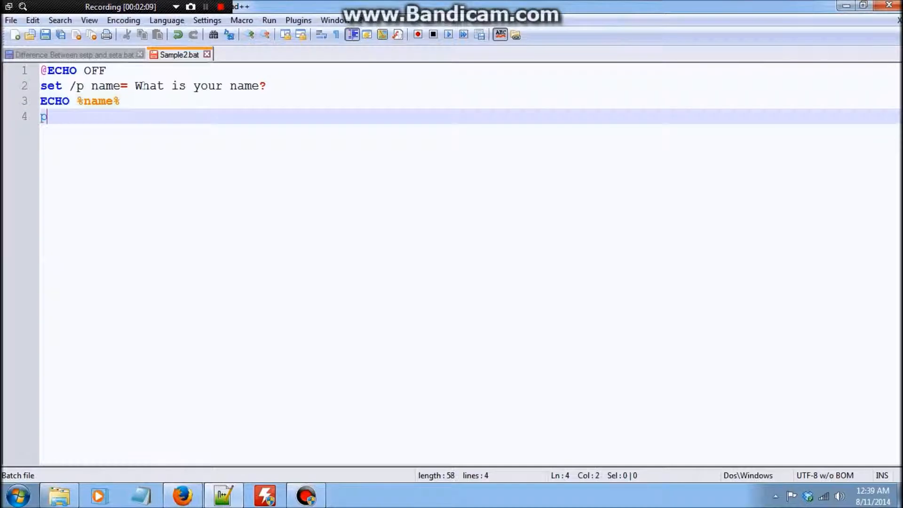
text(ause)
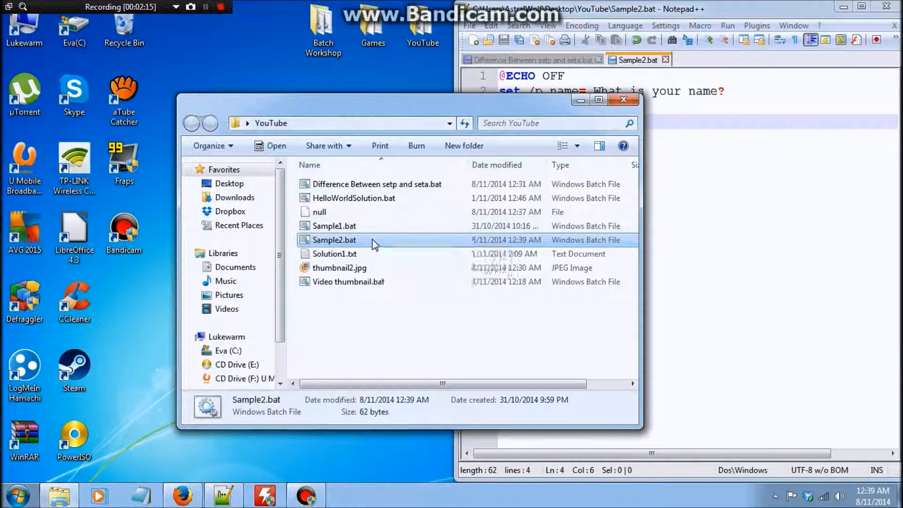
Run Sample2.bat and answer the name prompt with Ziki to see it echoed back
double_click(334, 240)
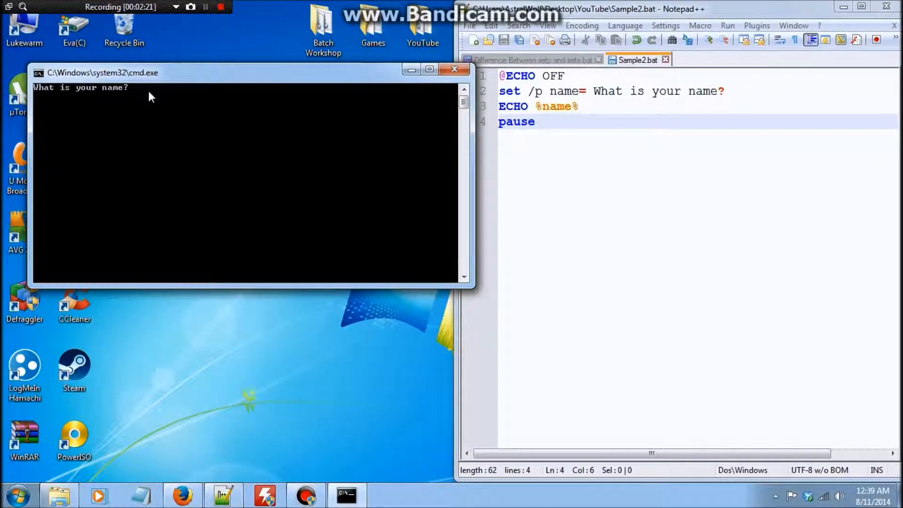
text(Ziki)
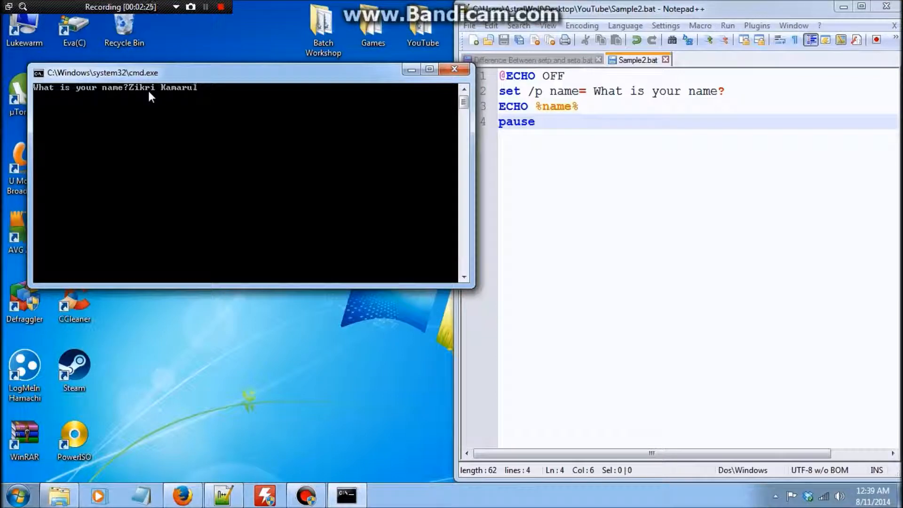
key(Return)
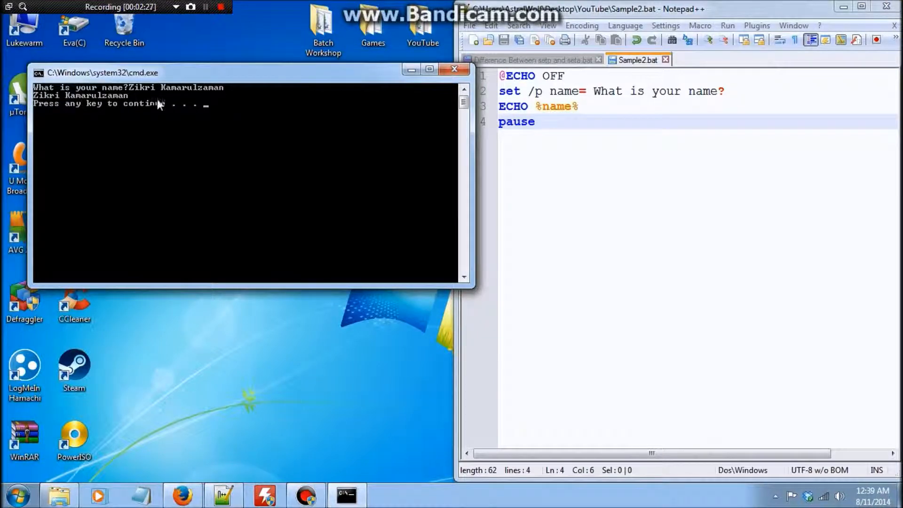
mouse_move(176, 114)
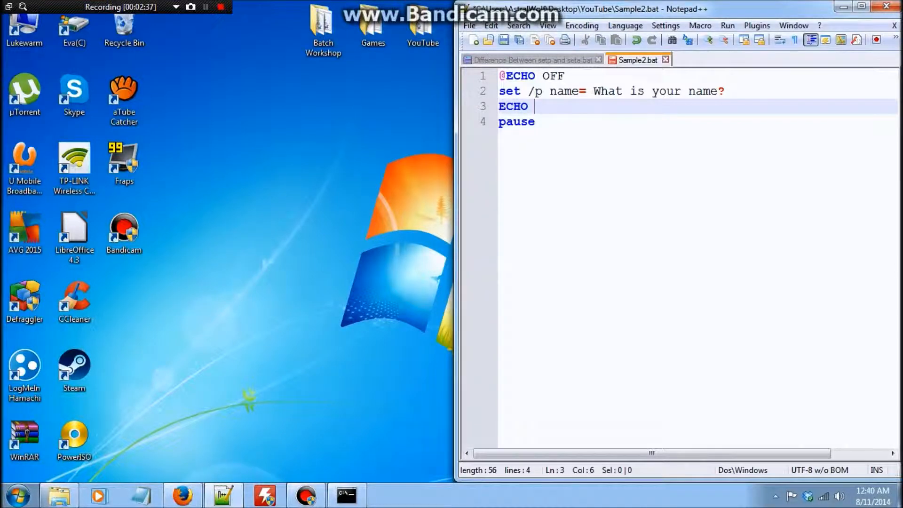
Change line 3 to echo 'So, your name is %name%?' as the greeting
text(So, oy)
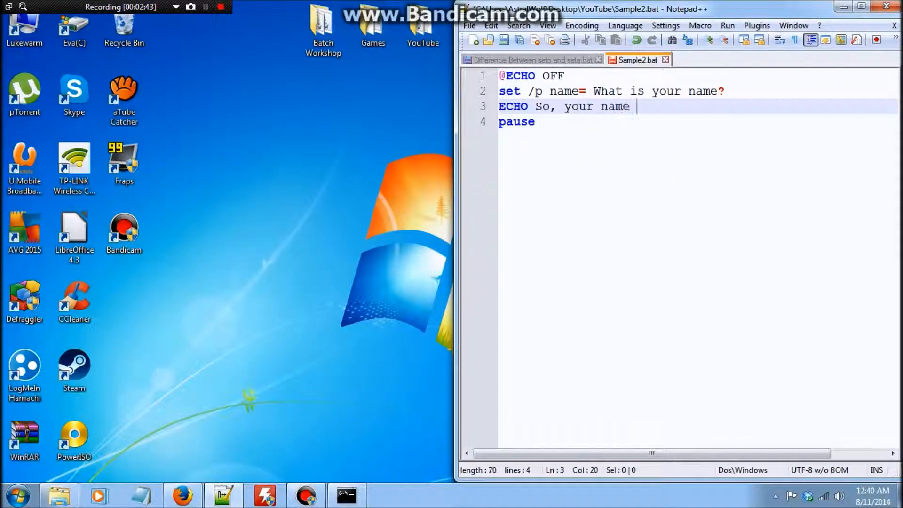
text(is %NA)
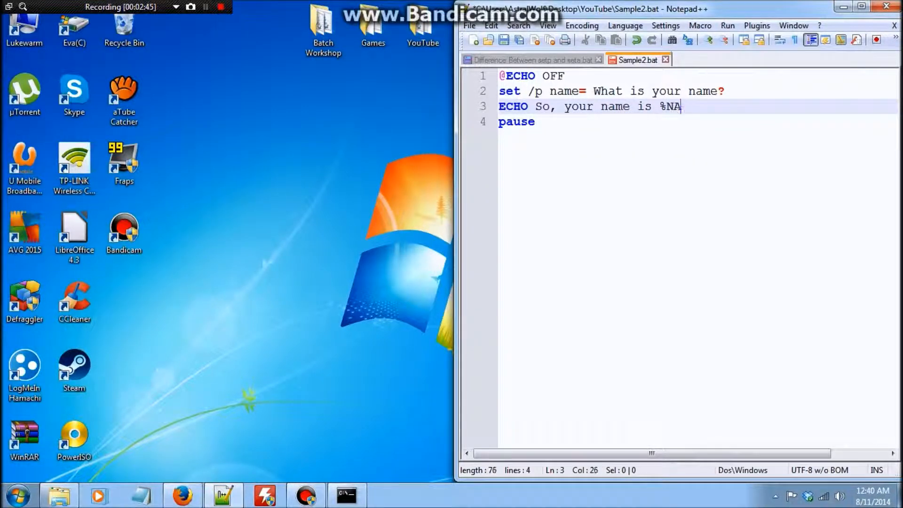
text(me%)
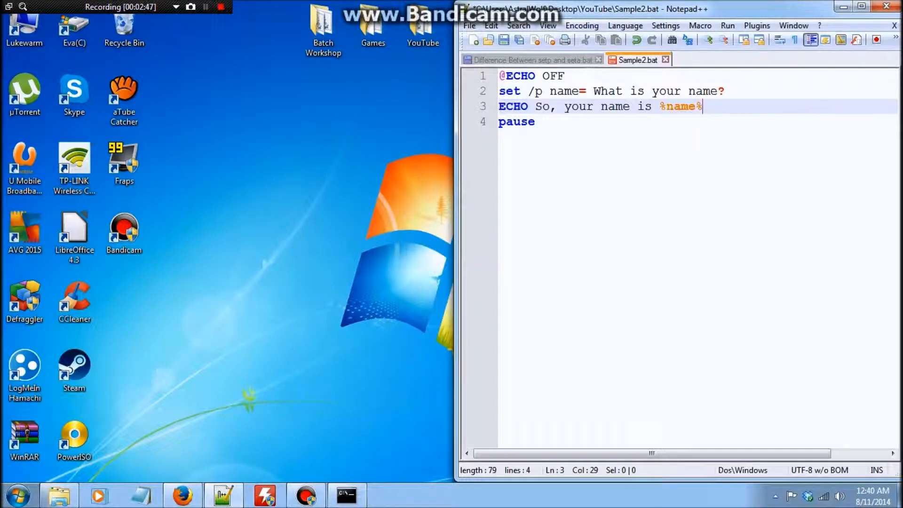
text(?)
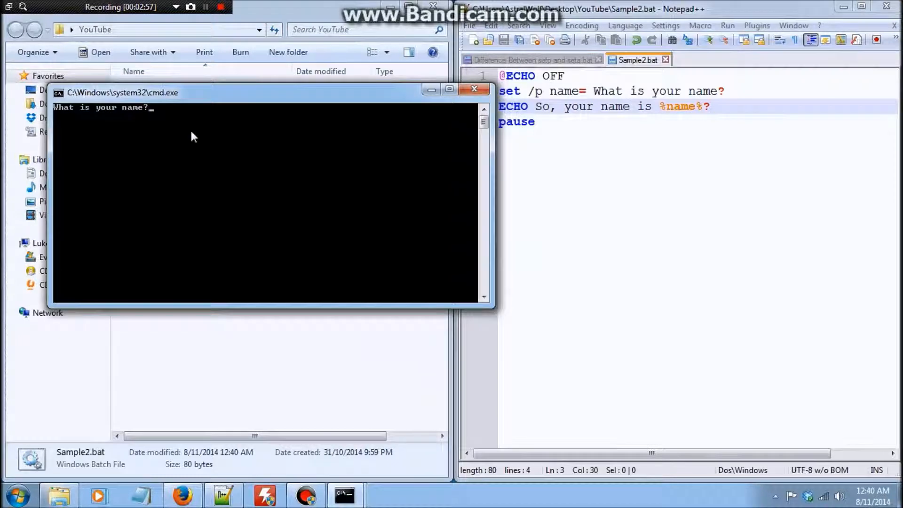
Answer the rerun script's name prompt with Southpark and let it finish
text(So)
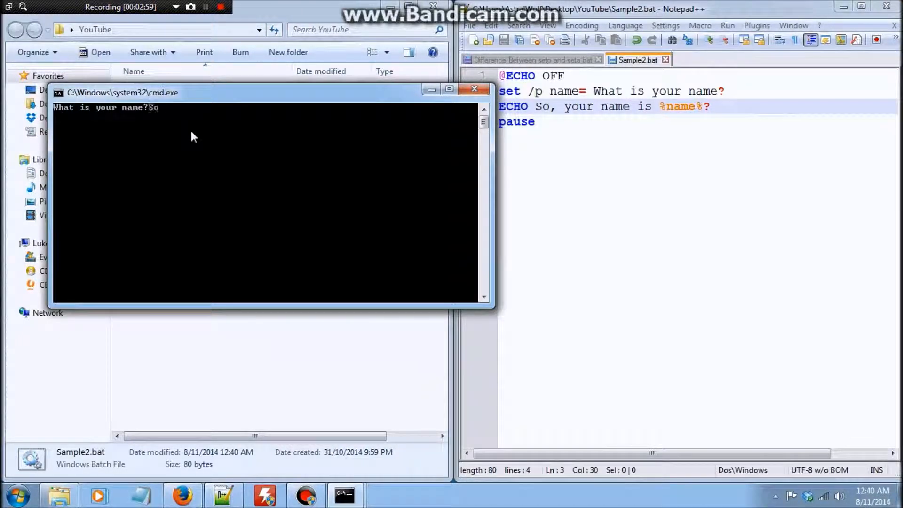
text(Southpark)
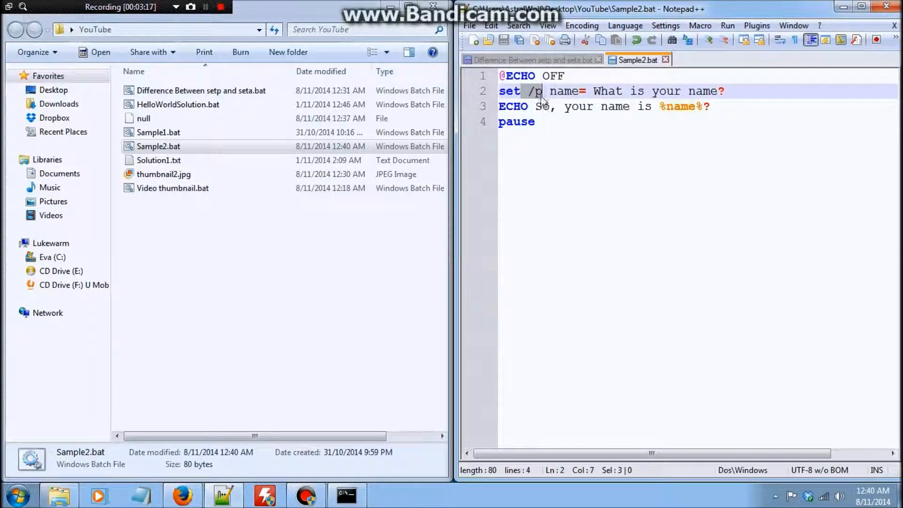
Add a line 'set /a math= 1+1' below the pause
click(535, 121)
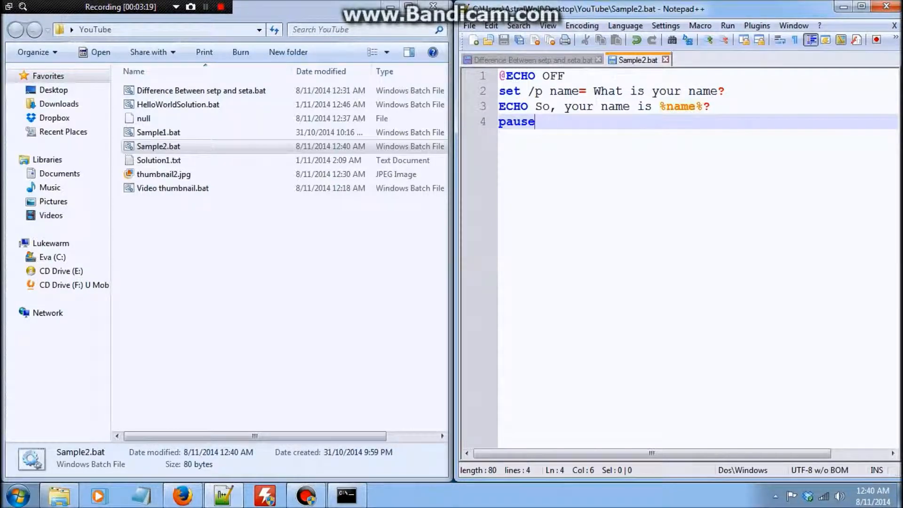
key(Enter)
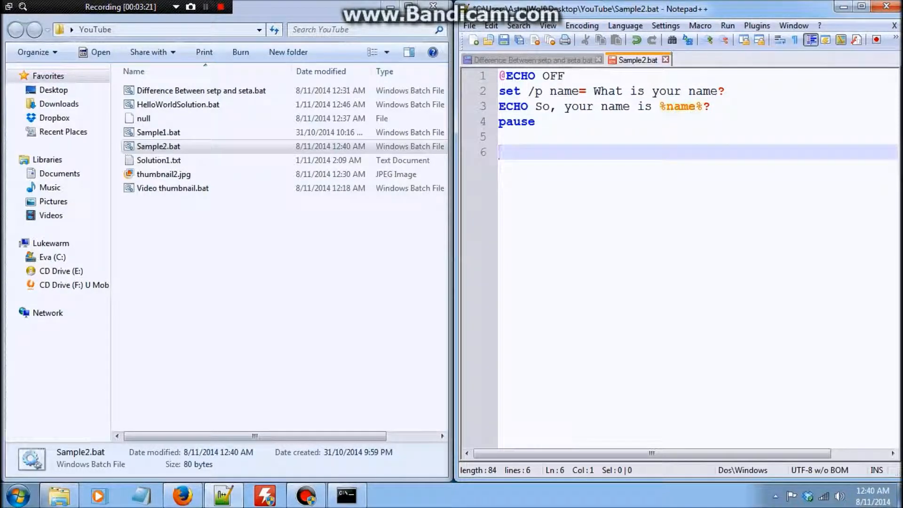
text(set /a)
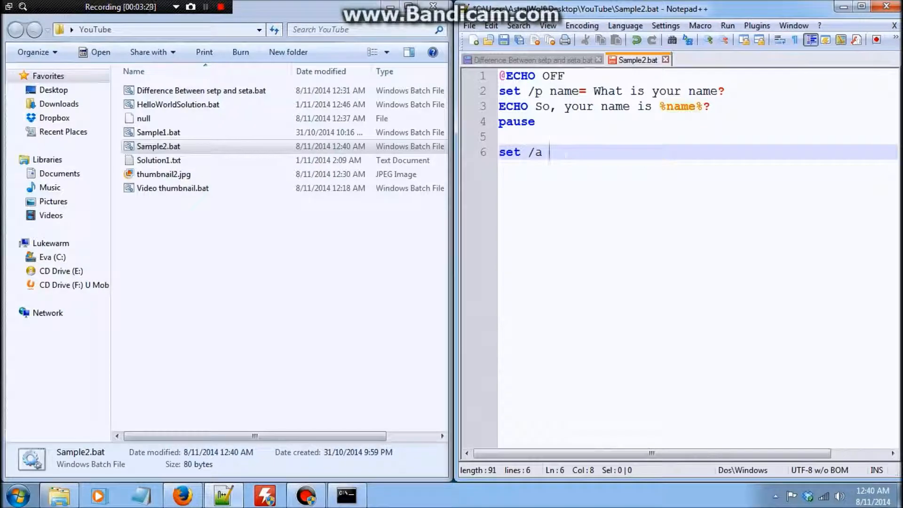
text(mat)
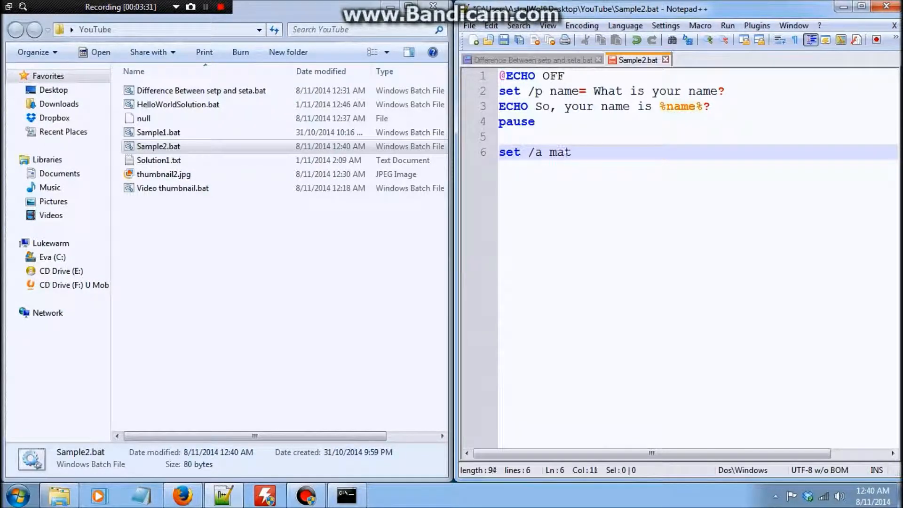
text(h)
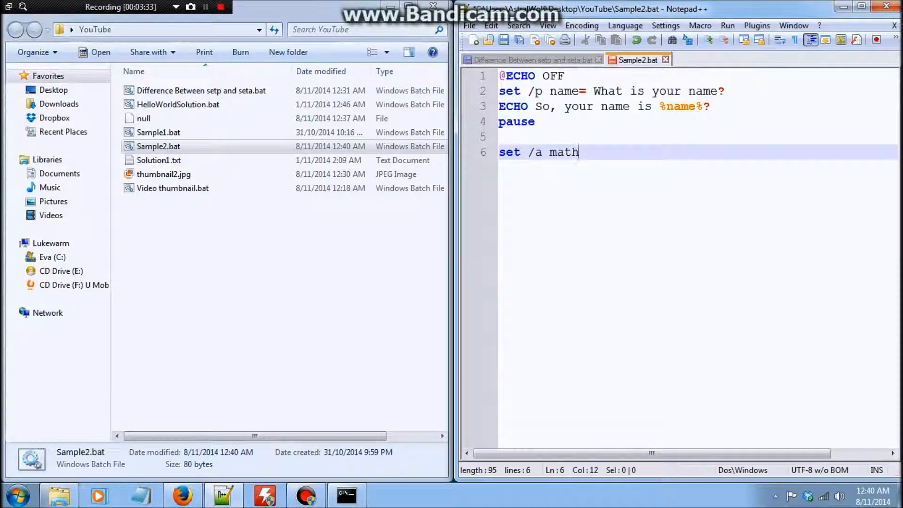
text(=)
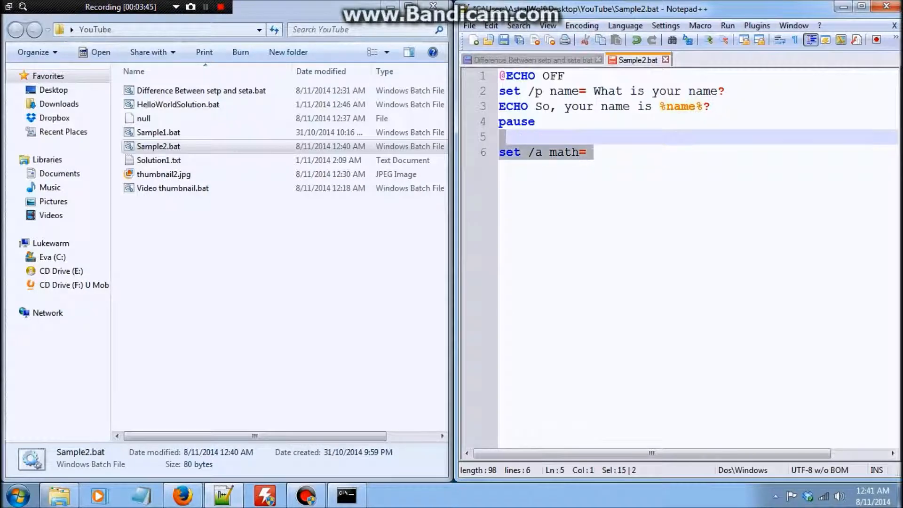
click(505, 138)
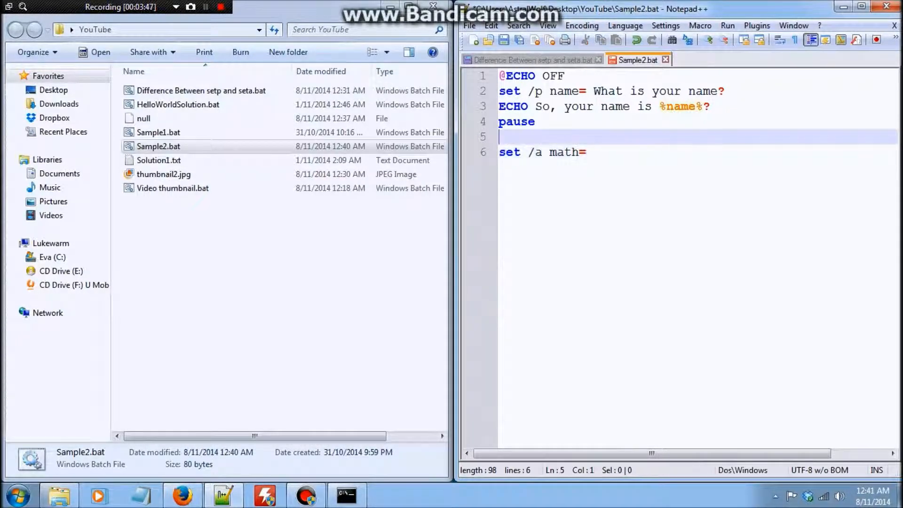
click(586, 152)
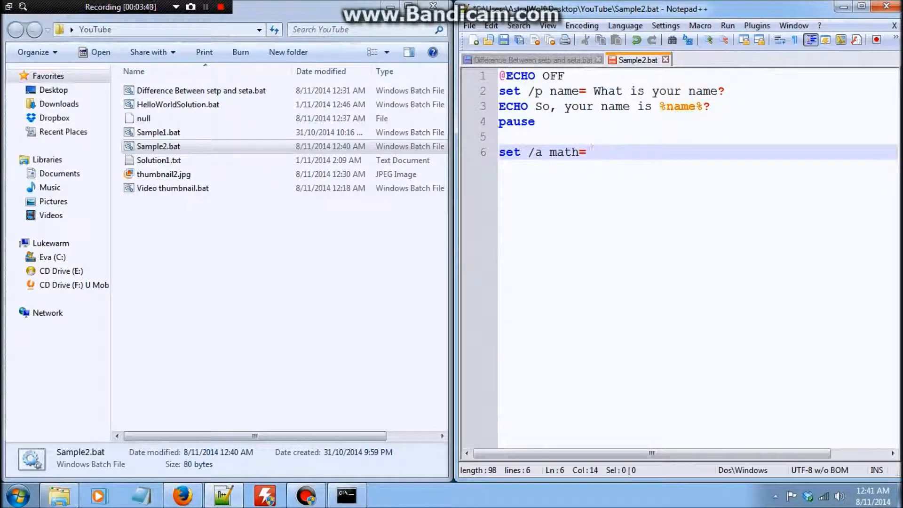
text(1)
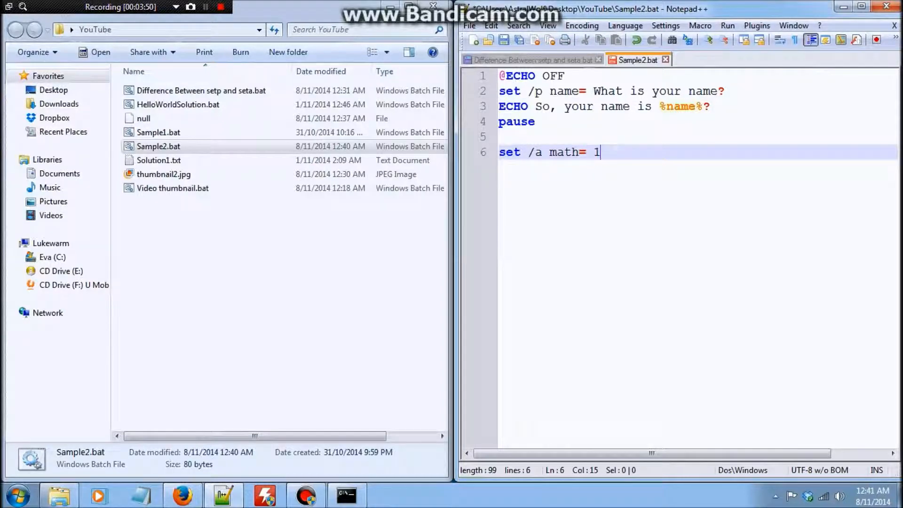
text(+1)
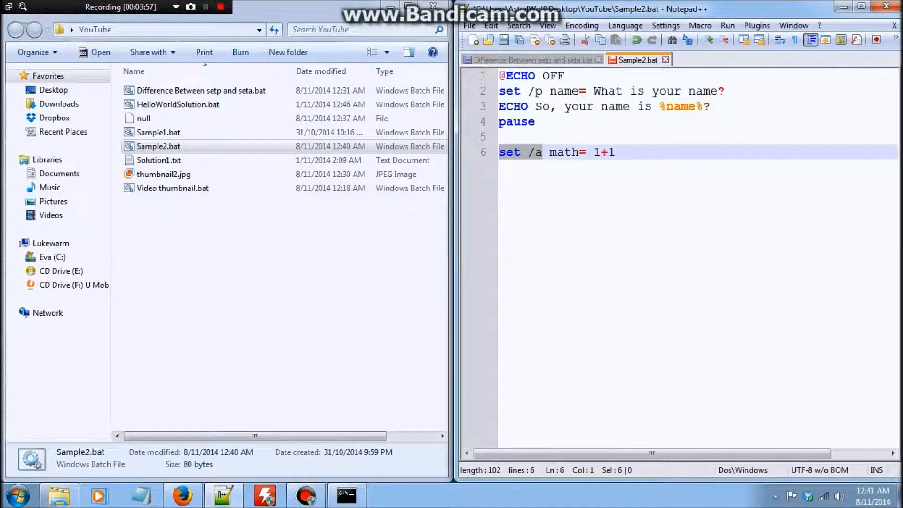
Delete the old name prompt, greeting and pause lines to rewrite the script
click(614, 152)
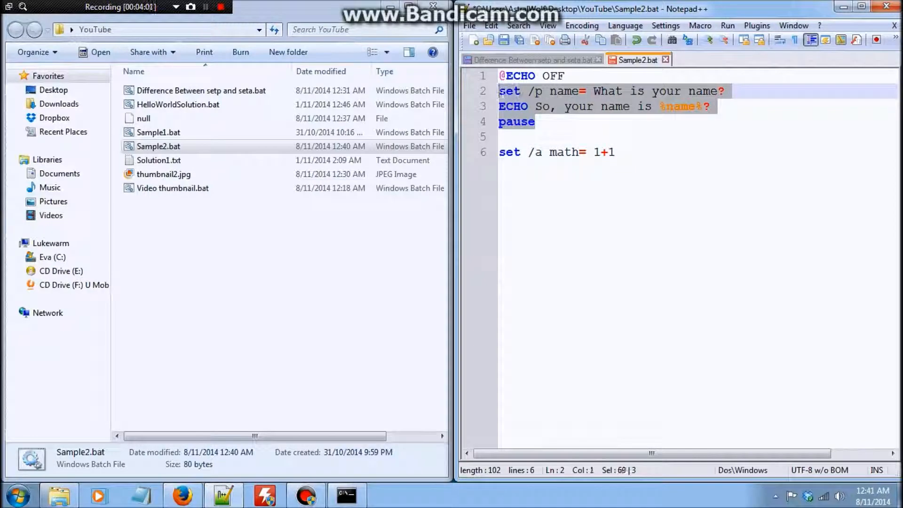
key(Delete)
text(set /p)
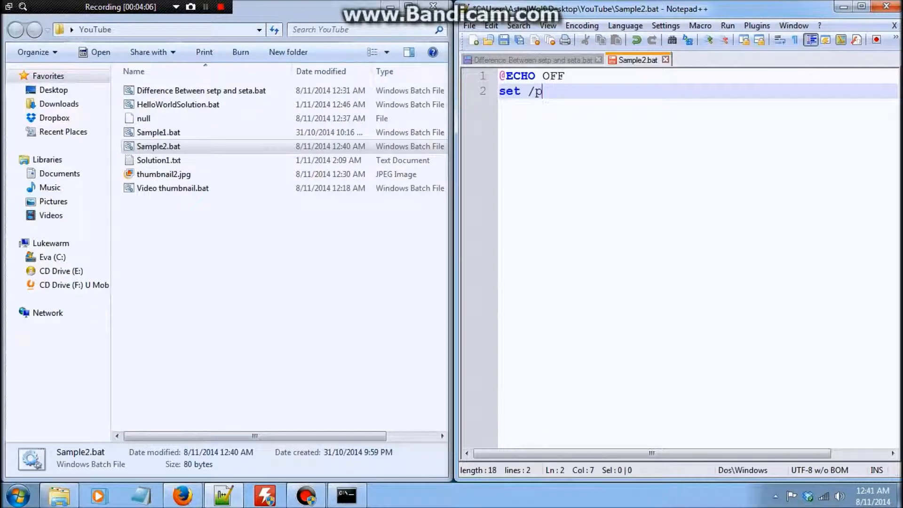
Write set /p math1= 1+1 with echo and pause, then set /a math2= 1+1 with echo and pause
text(math)
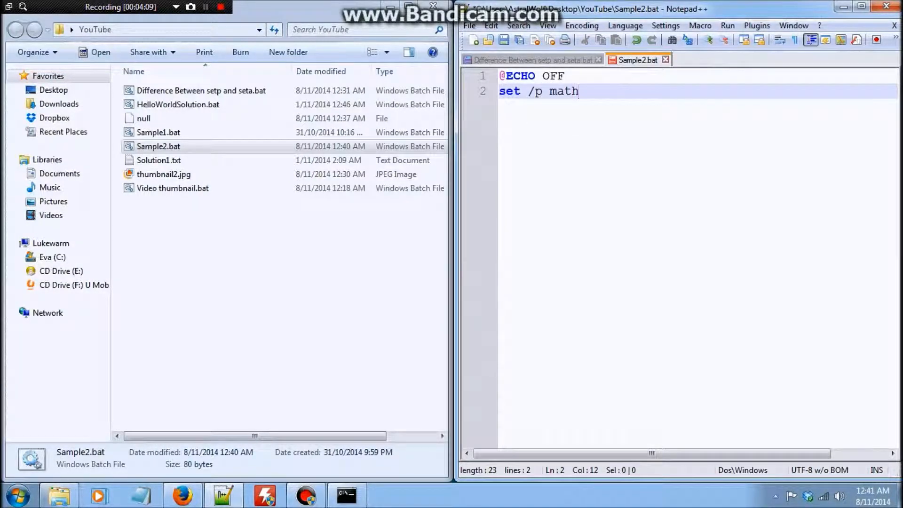
text(1=)
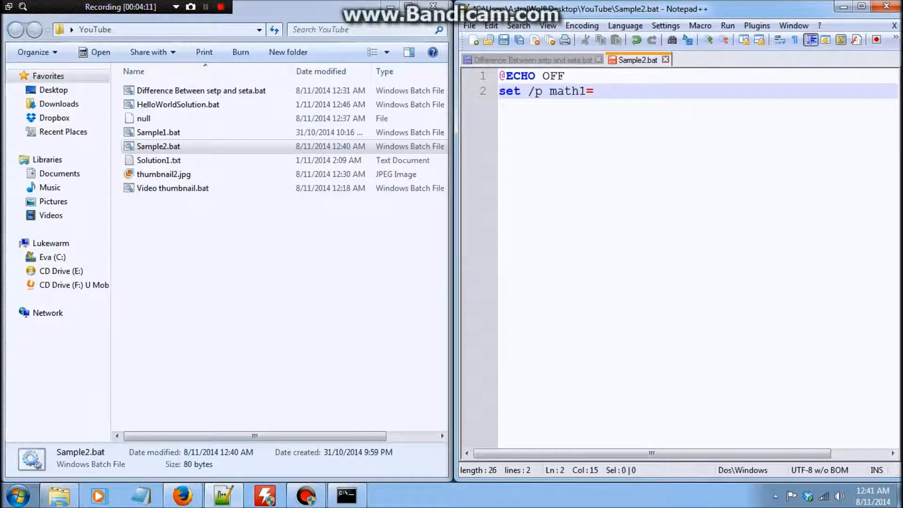
text(1+1)
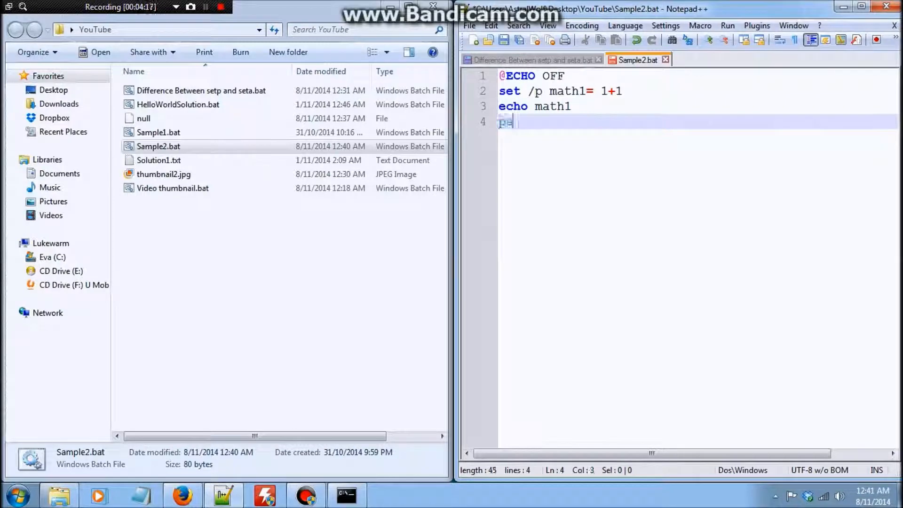
text(pause)
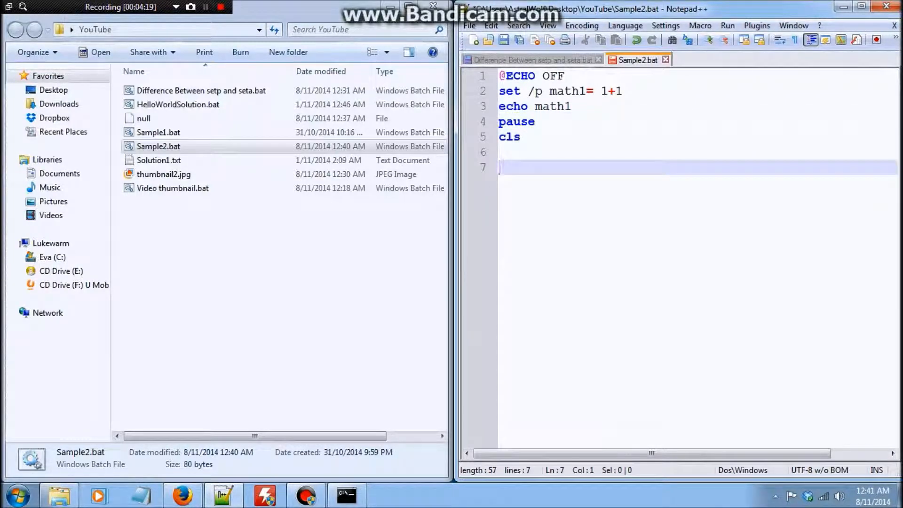
text(set)
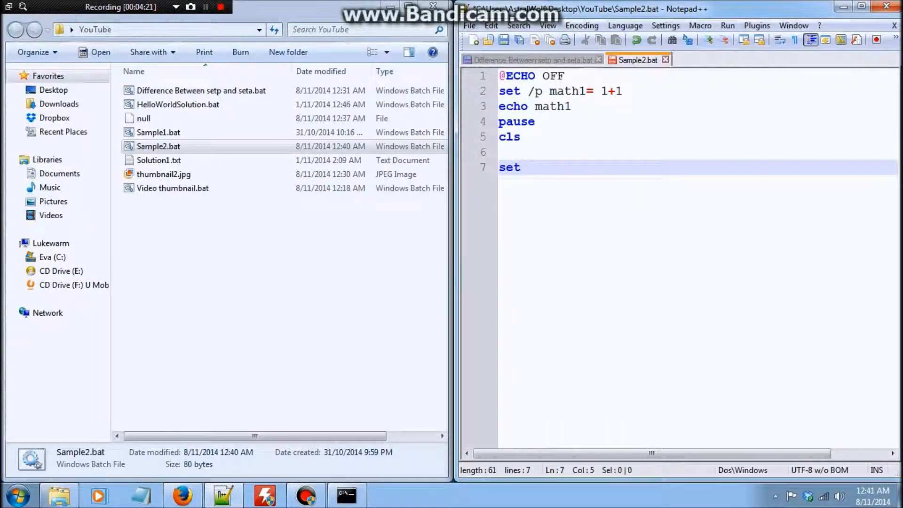
text(/a ,)
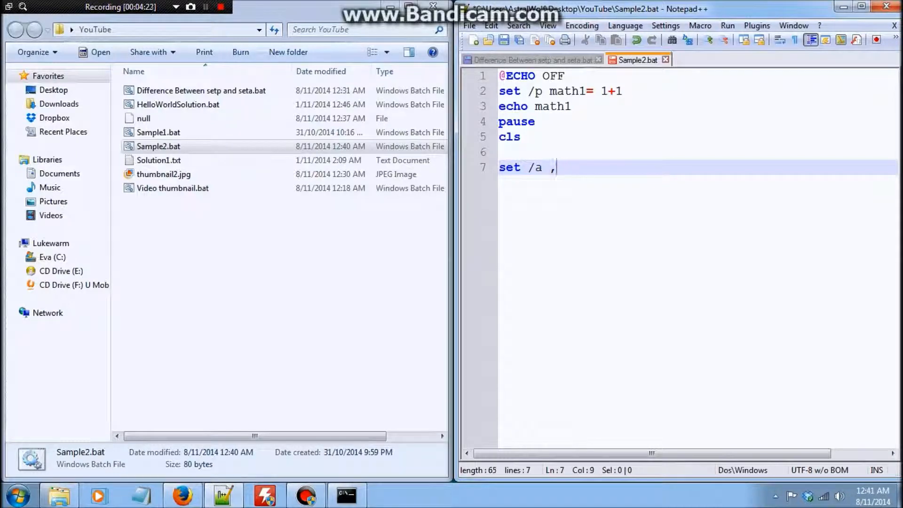
text(math2)
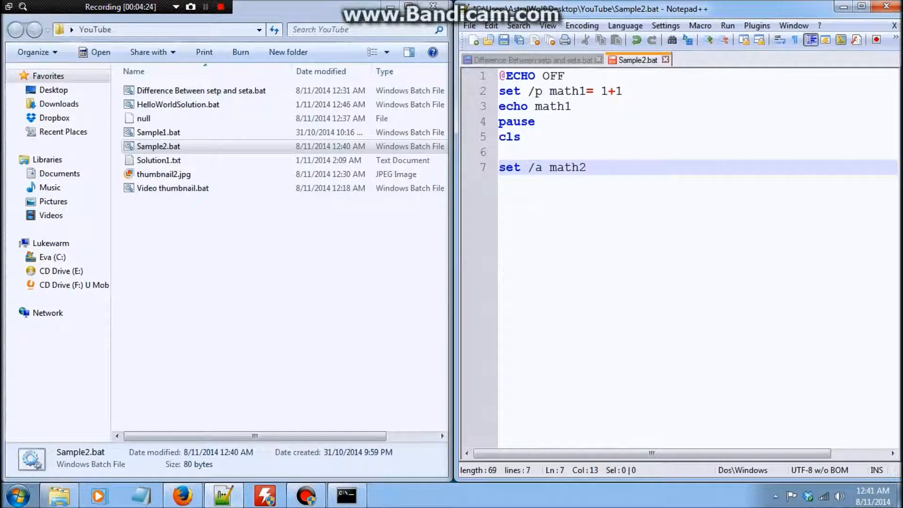
text(= 1+1)
text(echo math2)
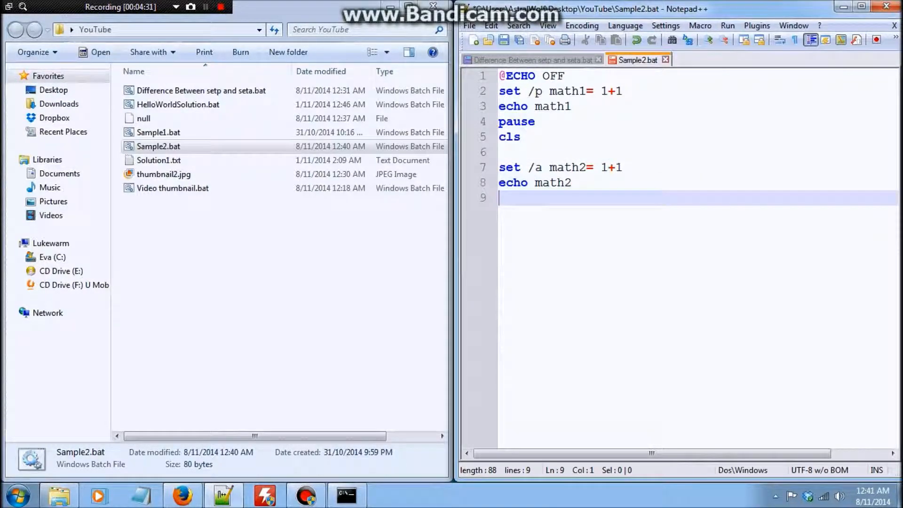
text(pause)
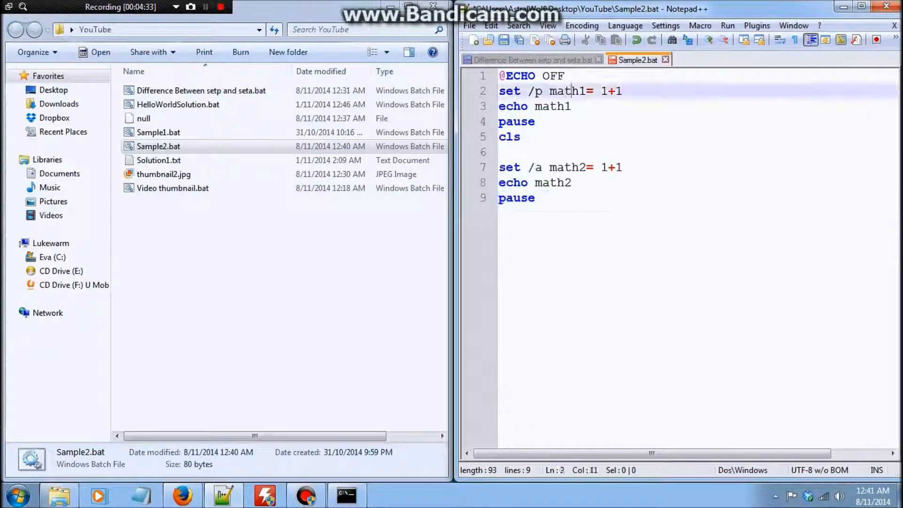
Make both pauses silent with >null and add a closing 'del null' line
click(533, 122)
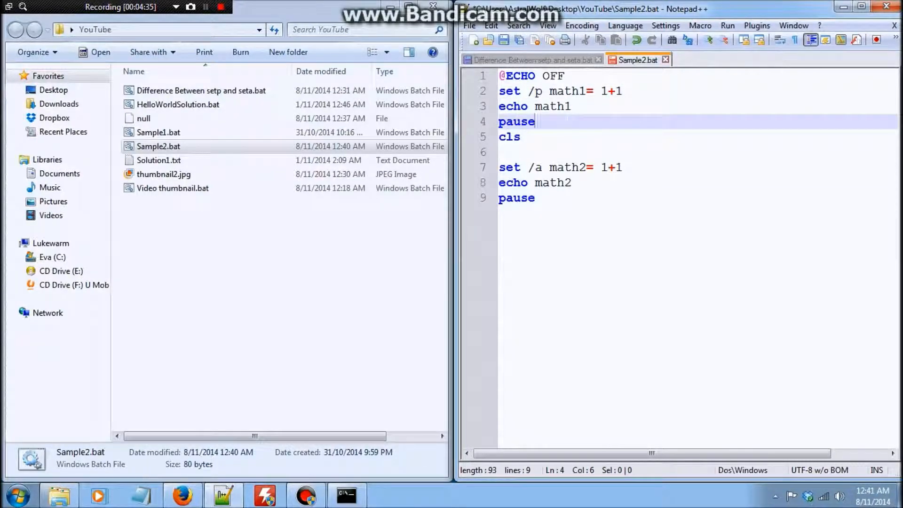
text(>null)
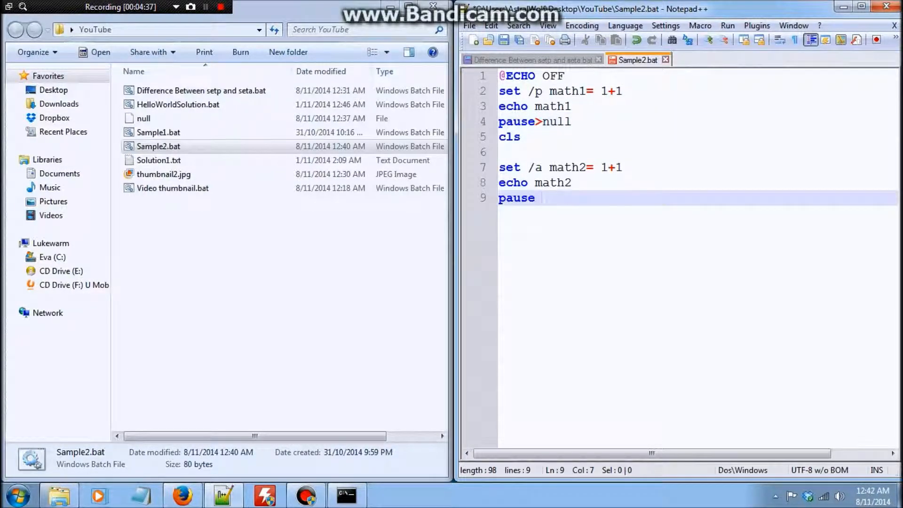
text(>null)
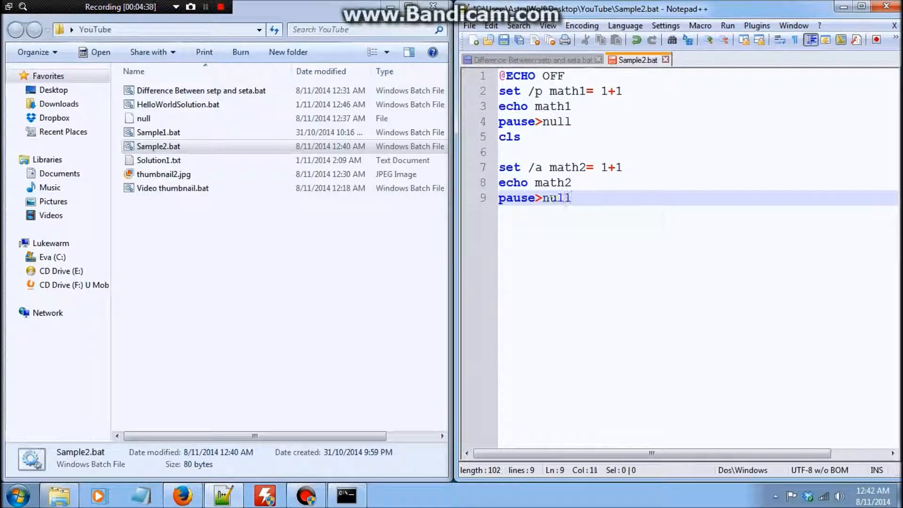
text(del)
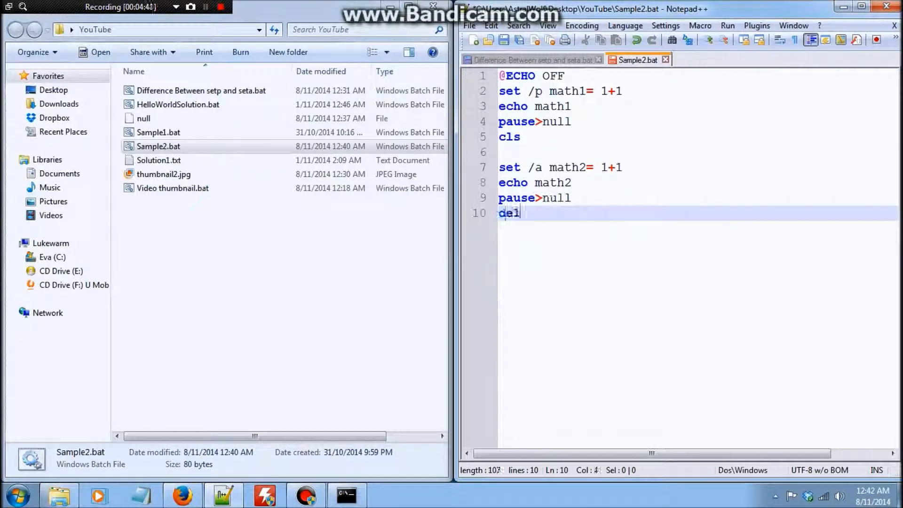
text(null)
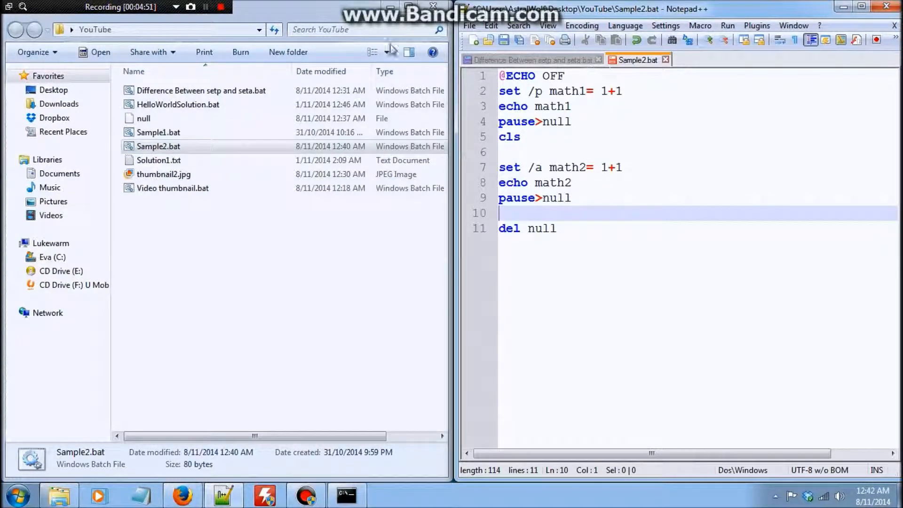
Close the old console, run Sample2.bat to see 1+1 then the literal math1, and close it
click(539, 91)
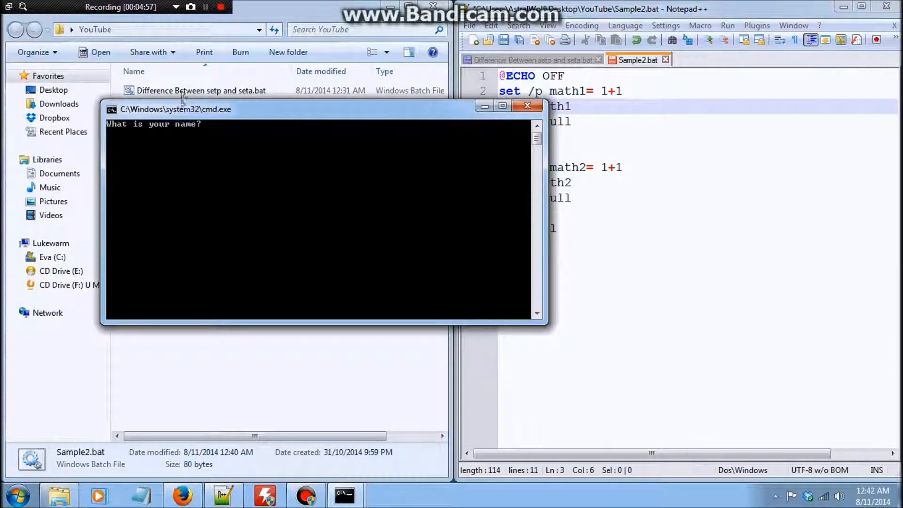
click(526, 106)
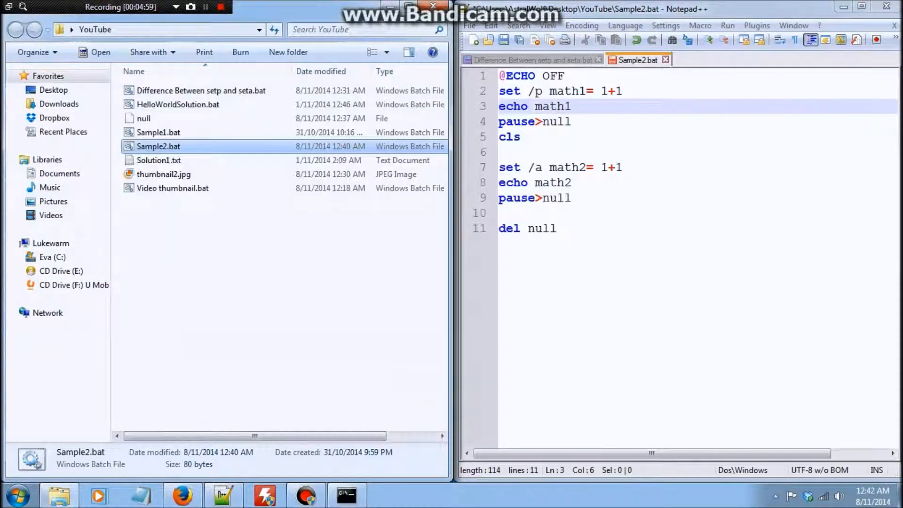
double_click(159, 146)
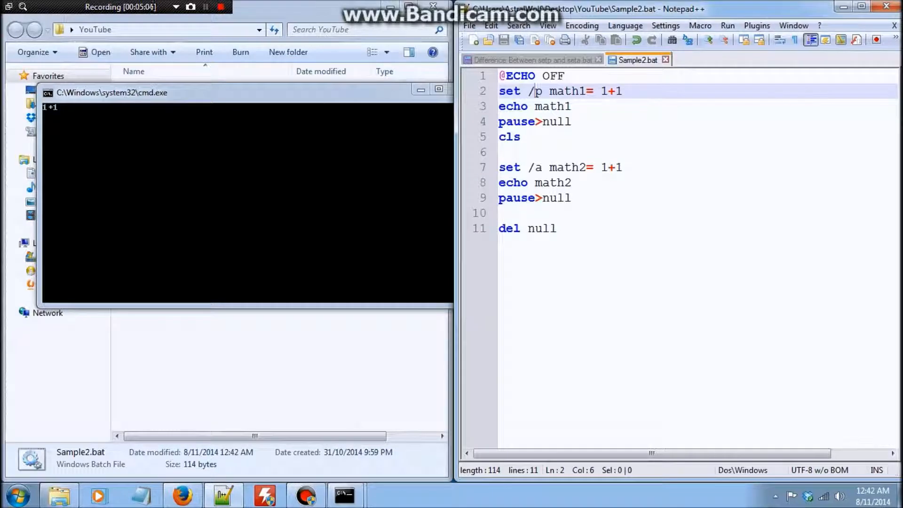
double_click(613, 91)
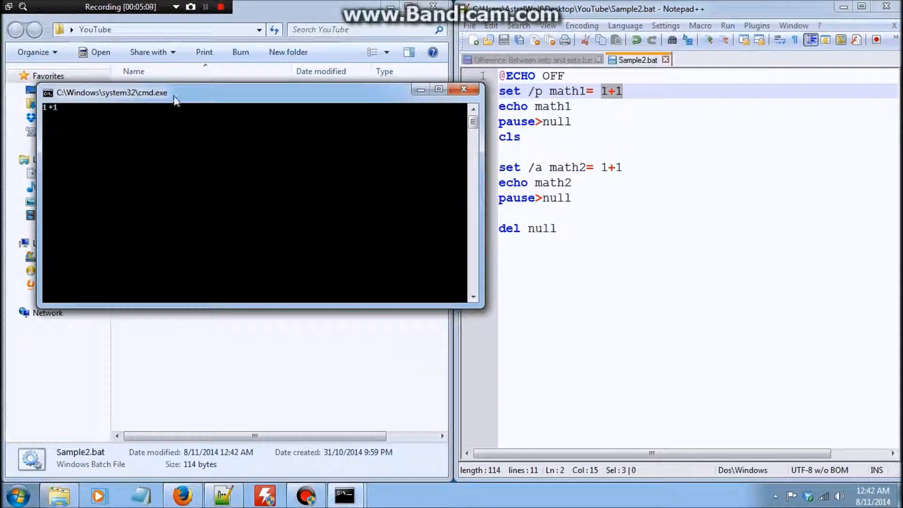
mouse_move(224, 114)
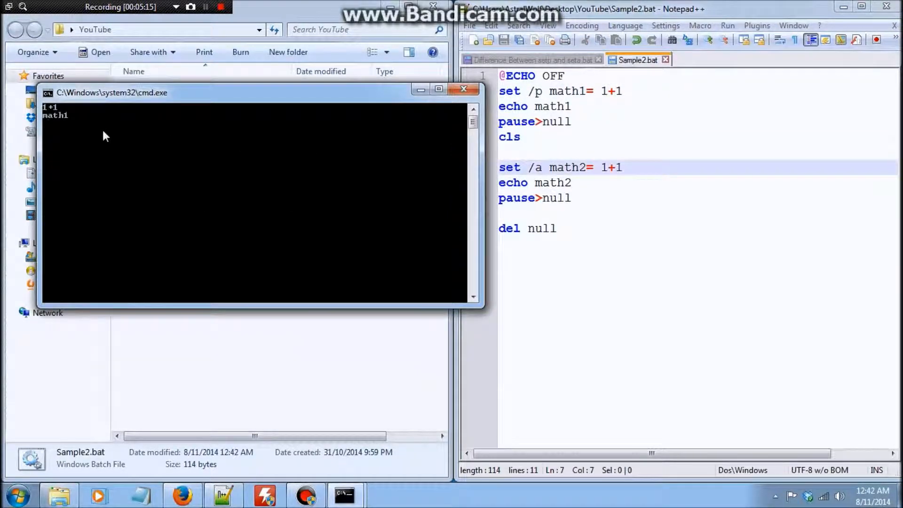
mouse_move(152, 125)
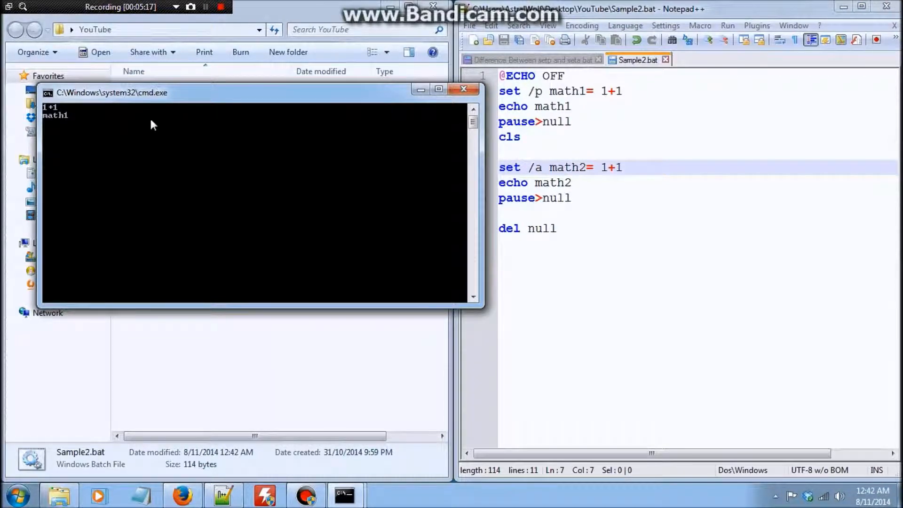
click(463, 89)
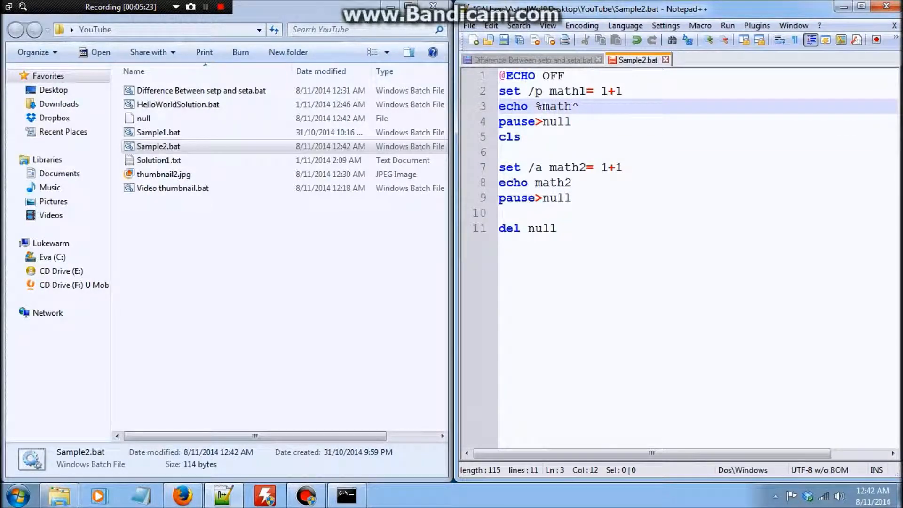
Echo %math1% and %math2% instead of the literal names, rerun to print 2, and close the console
text(1%)
click(697, 183)
text(%%)
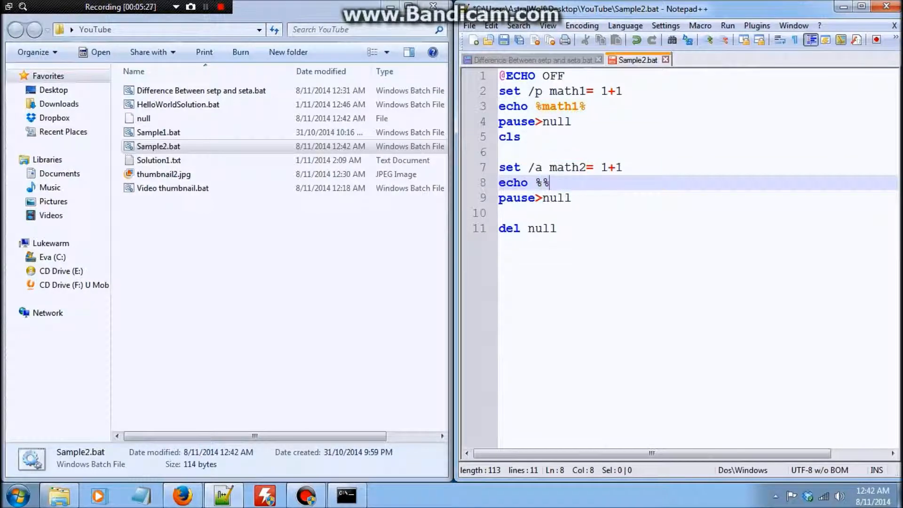
key(Backspace)
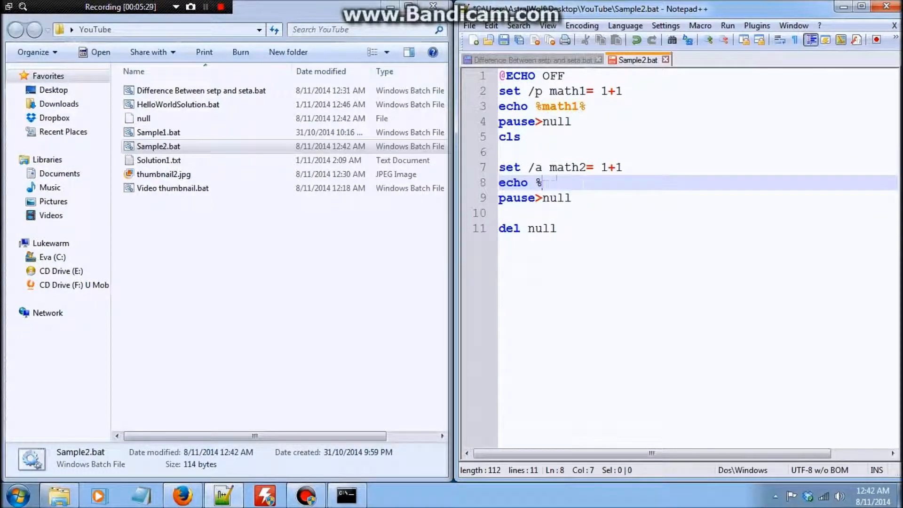
text(math2%)
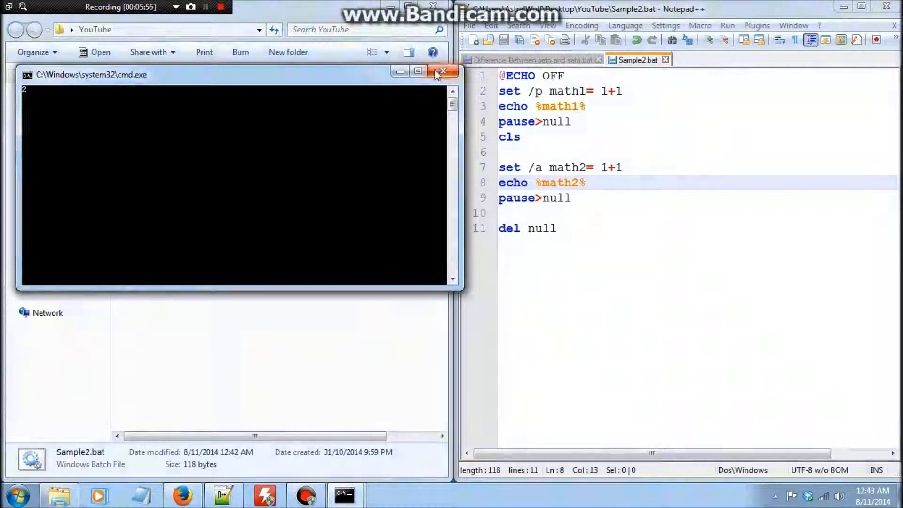
click(442, 71)
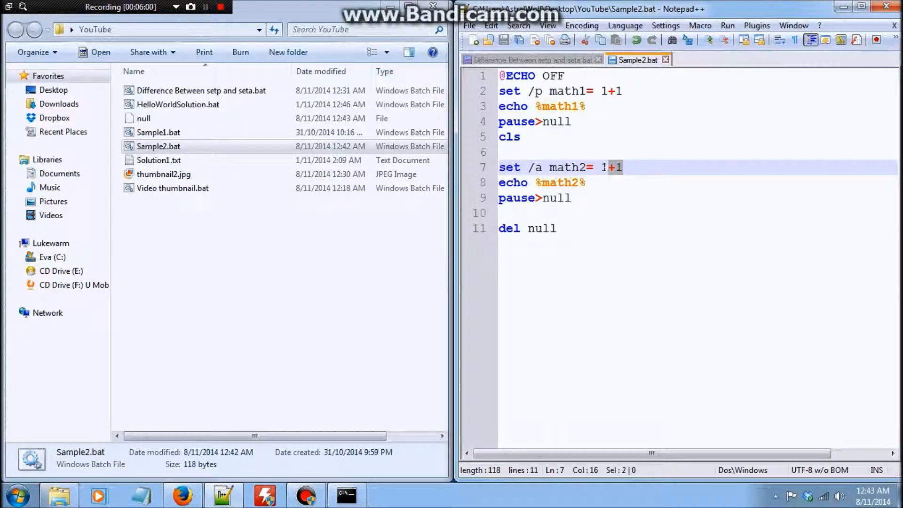
click(621, 168)
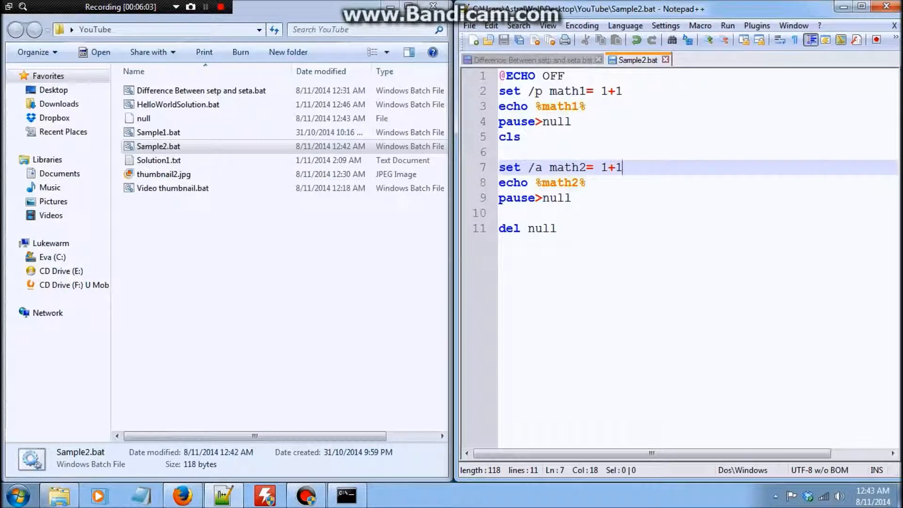
click(536, 91)
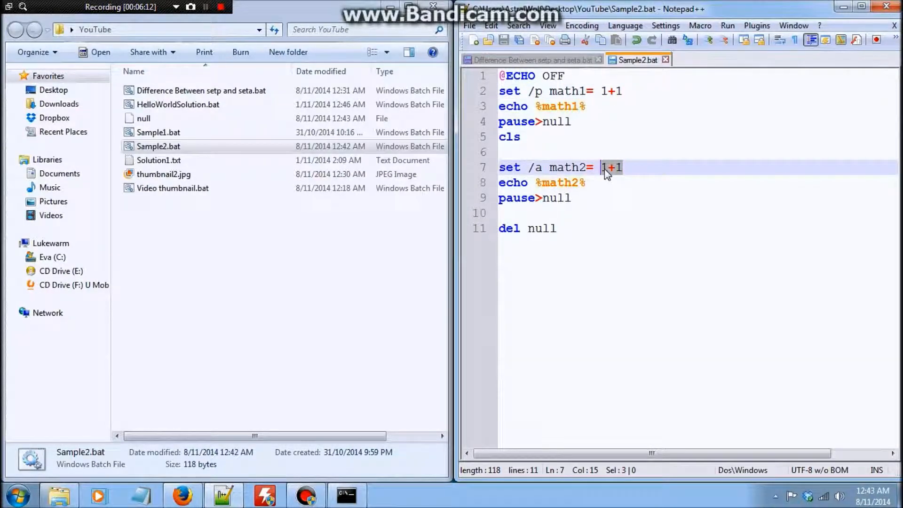
Replace 1+1 with 50*2 on both set lines and rerun Sample2.bat, printing 100
text(50*2)
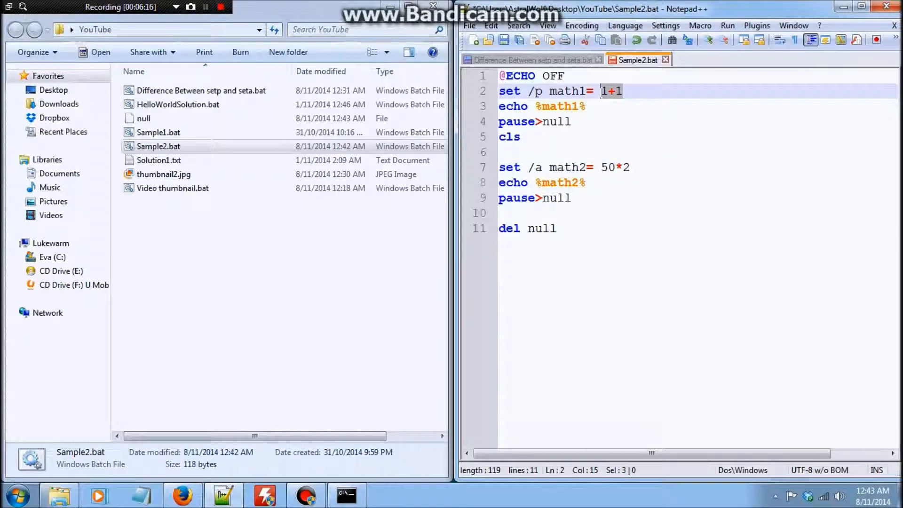
text(50()
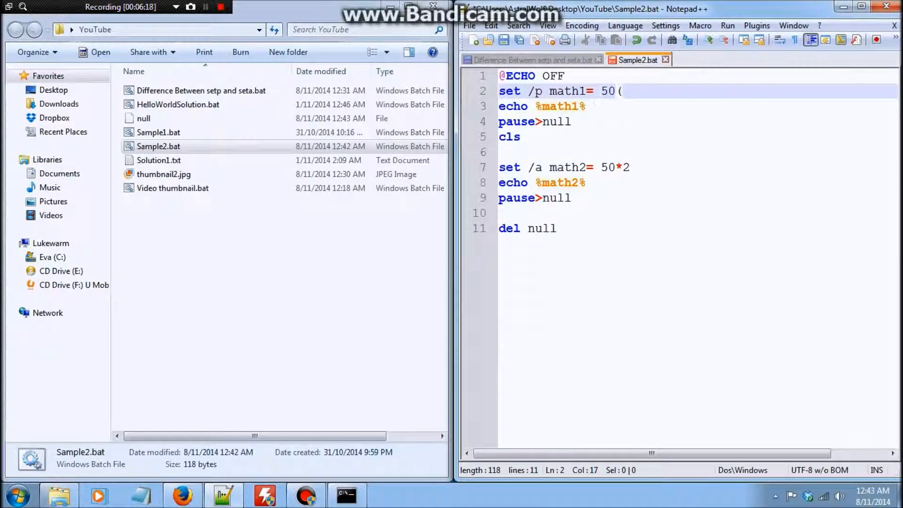
text(*2)
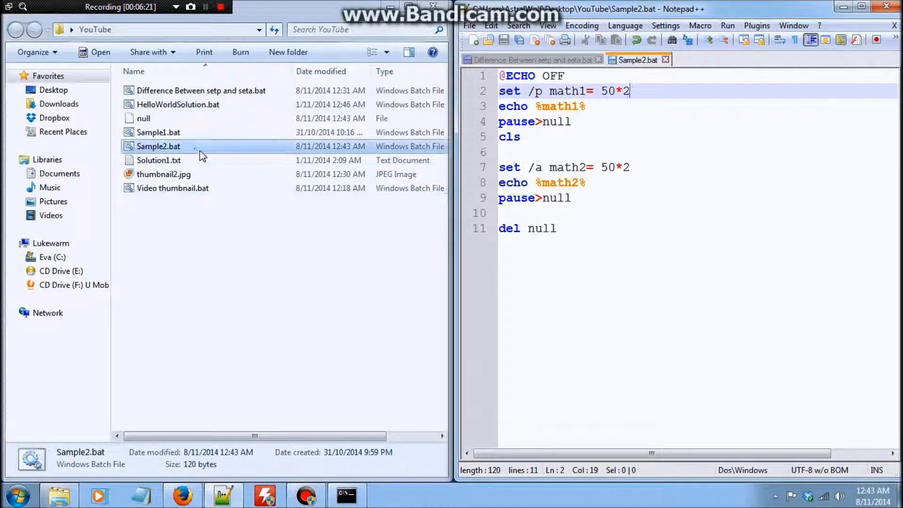
double_click(158, 146)
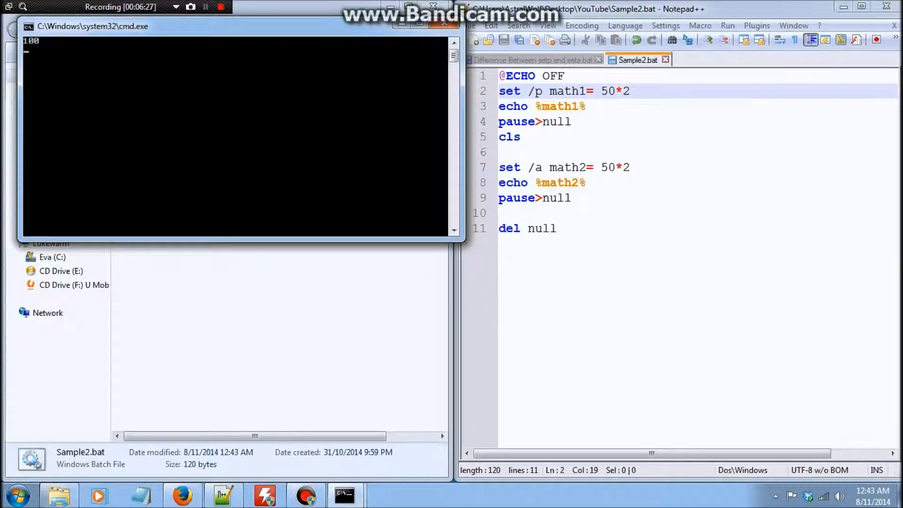
Overwrite line 7's 50*2 expression with the word Wiret
click(605, 168)
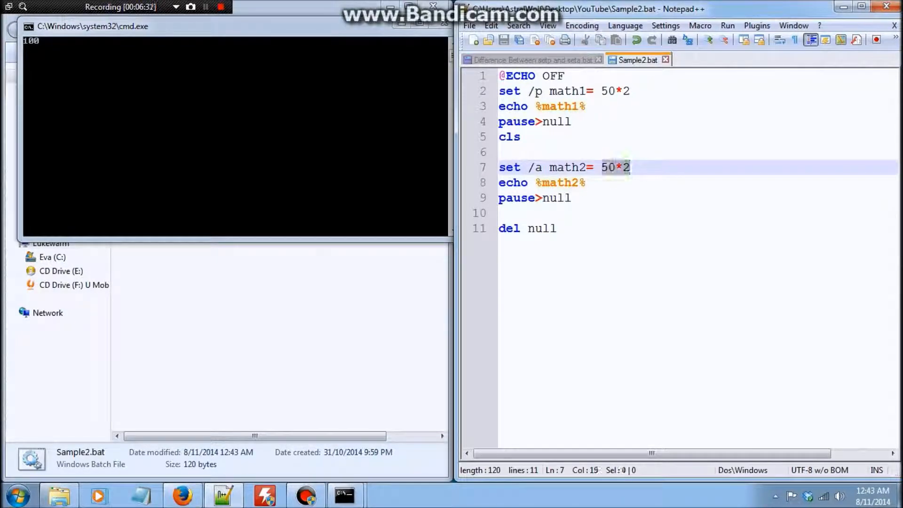
text(Wiret)
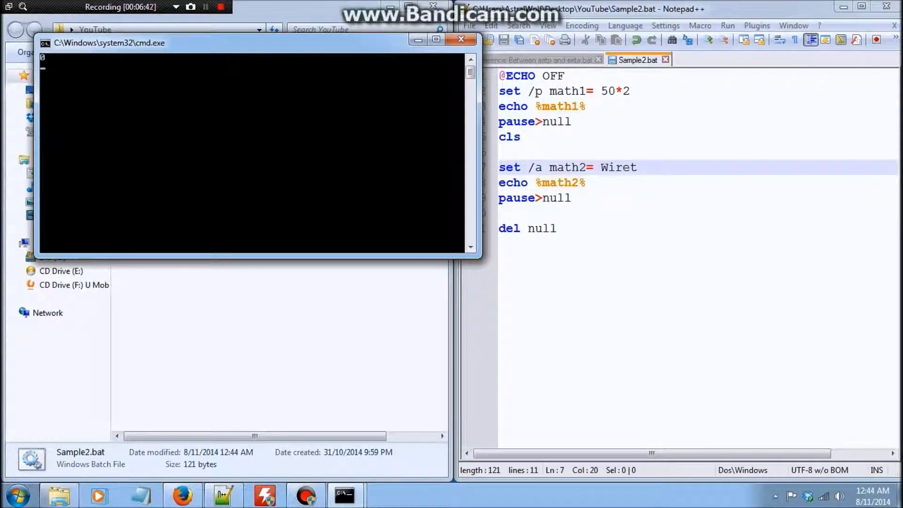
Delete the word Wiret from line 7, leaving set /a math2= empty with the caret after it
double_click(618, 167)
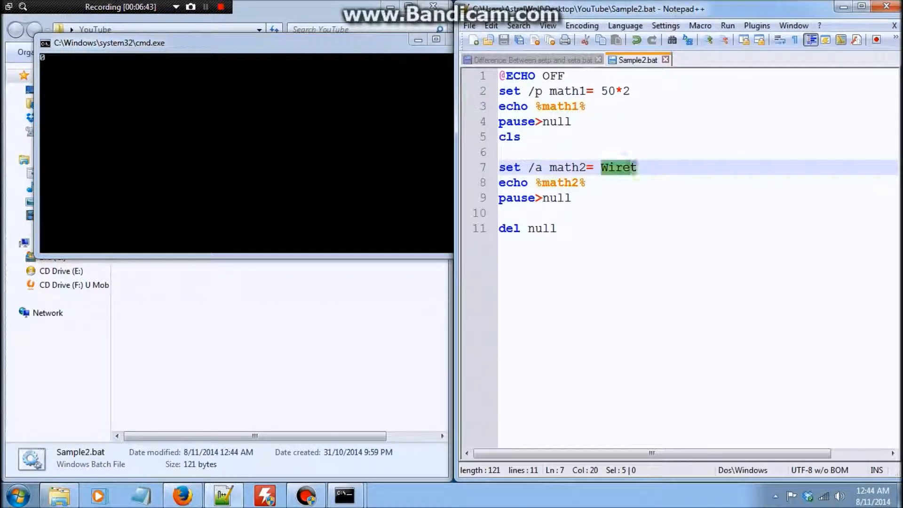
click(601, 168)
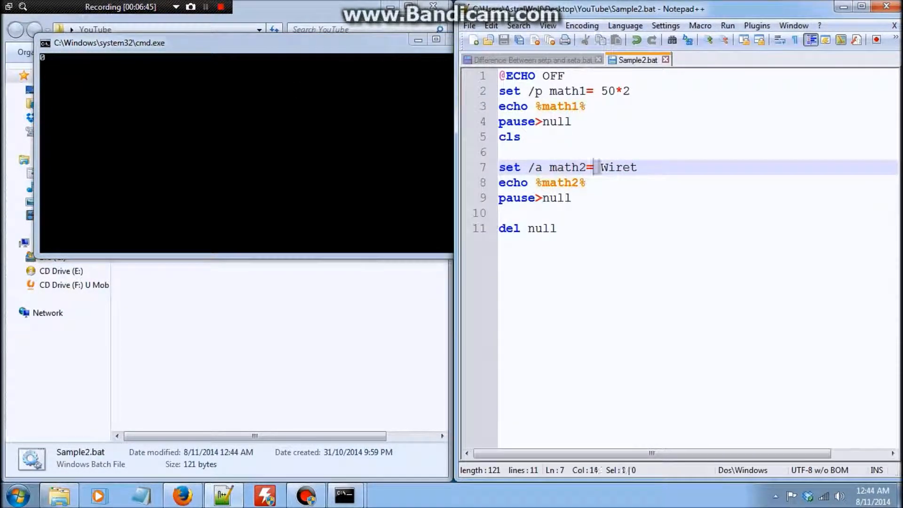
double_click(618, 168)
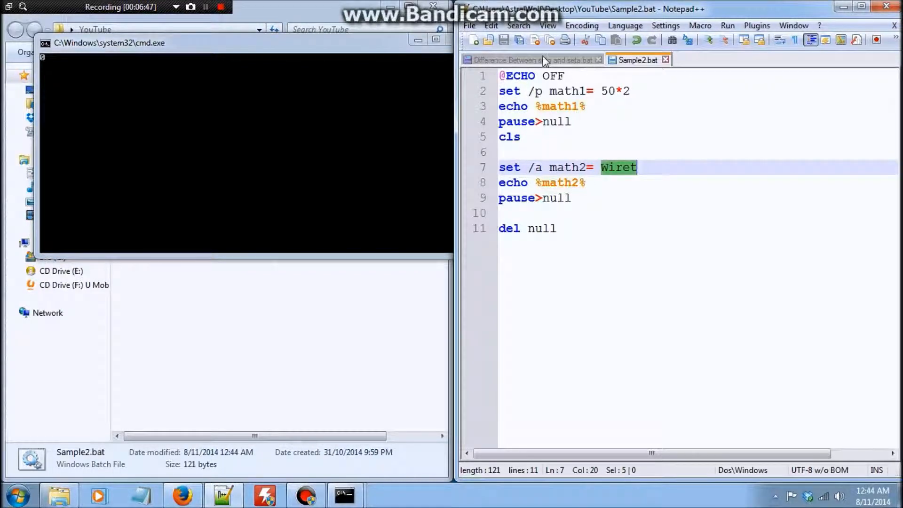
click(637, 168)
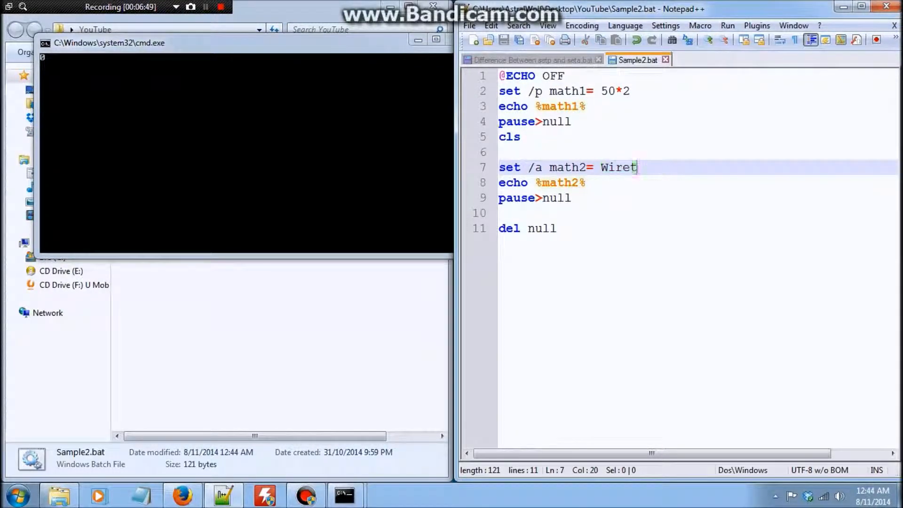
double_click(620, 168)
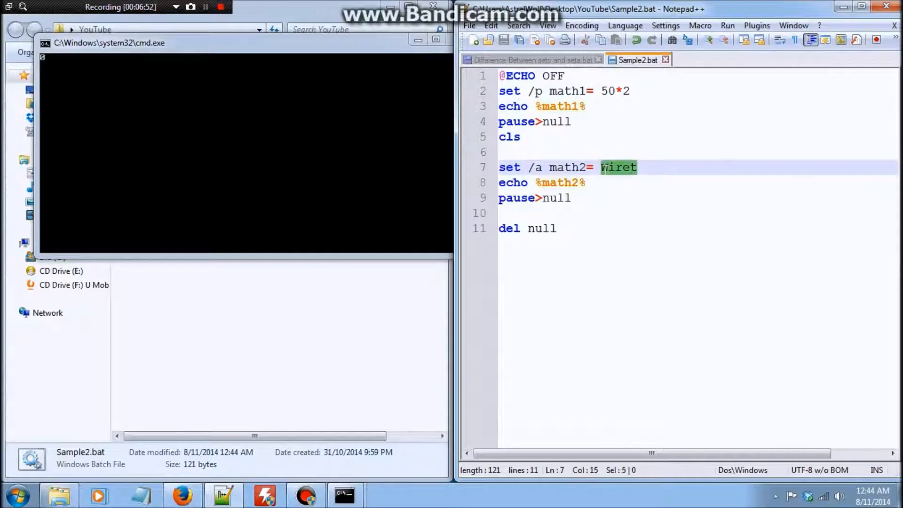
key(Delete)
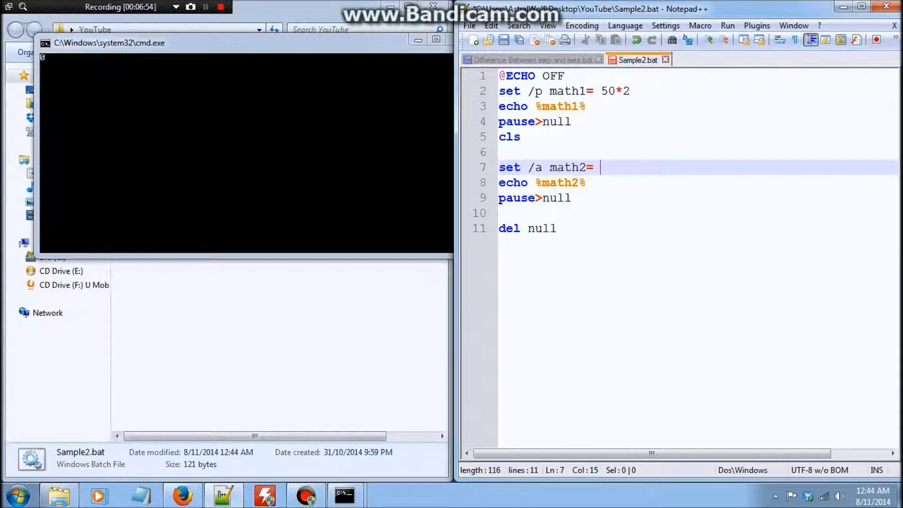
click(501, 152)
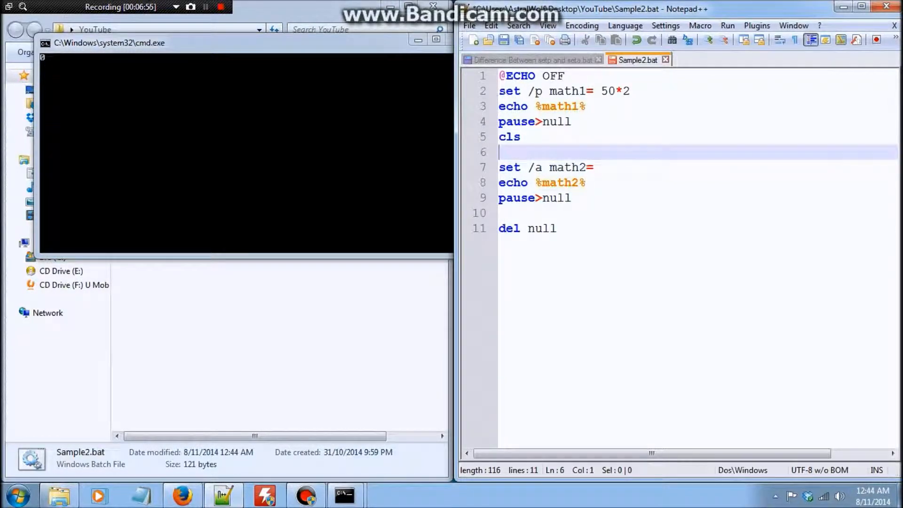
double_click(535, 92)
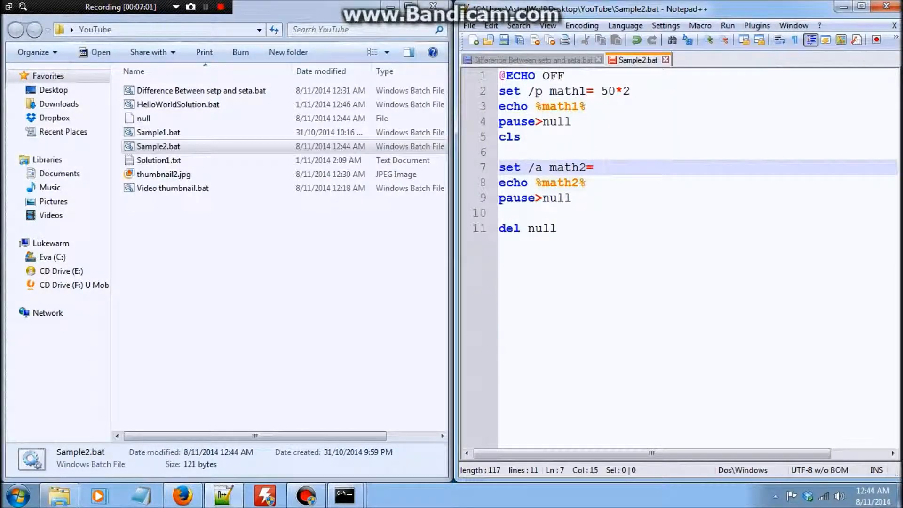
Try the + and * operators after math2=, then settle on the division 6/2
text(+ -)
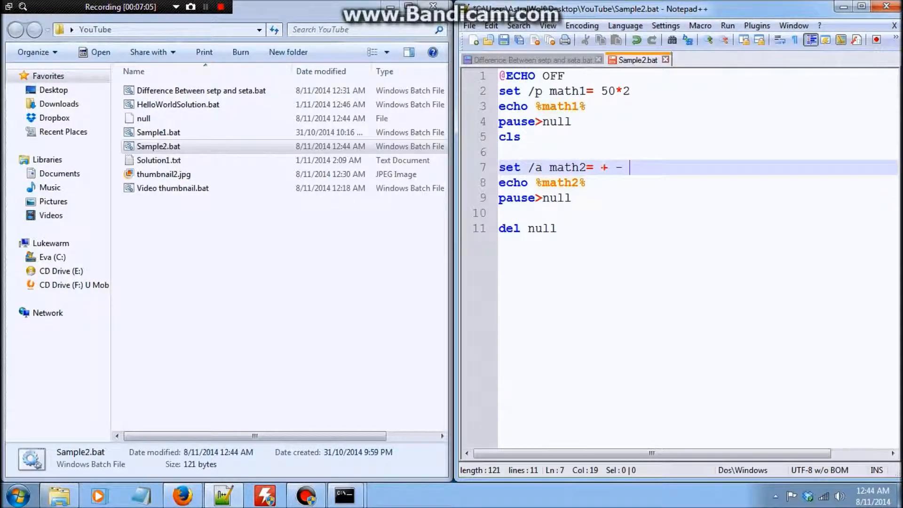
text(*)
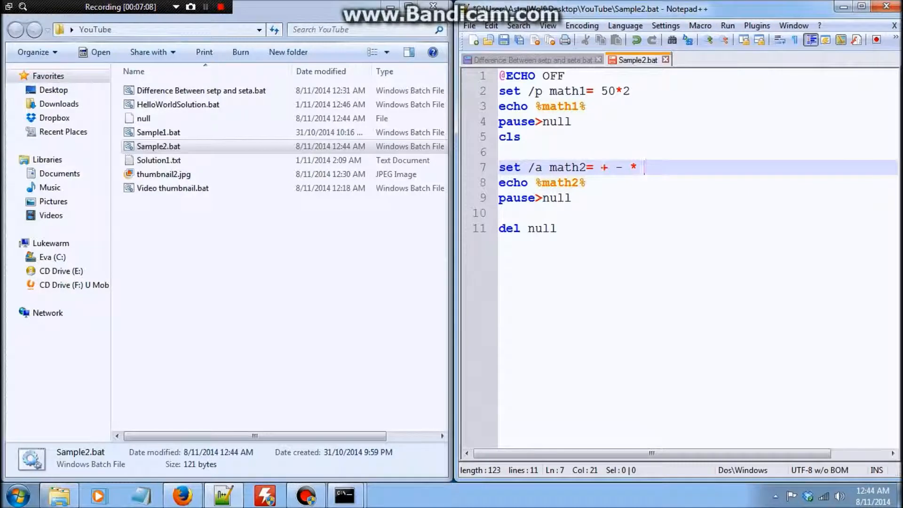
text(6/2)
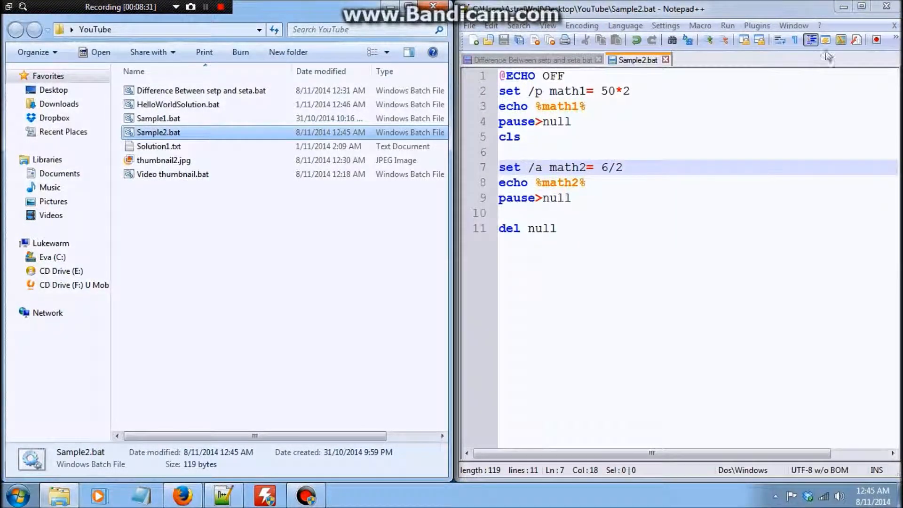